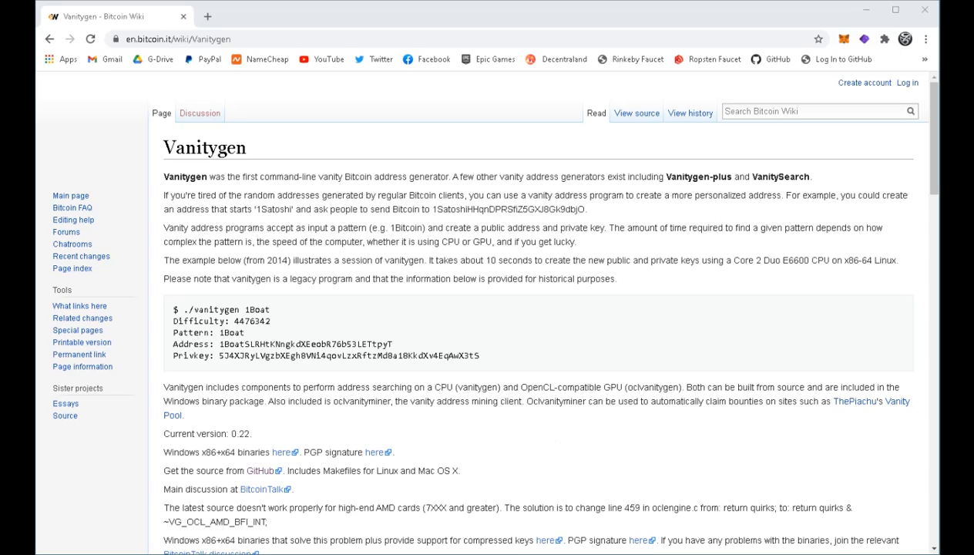
mouse_move(555, 530)
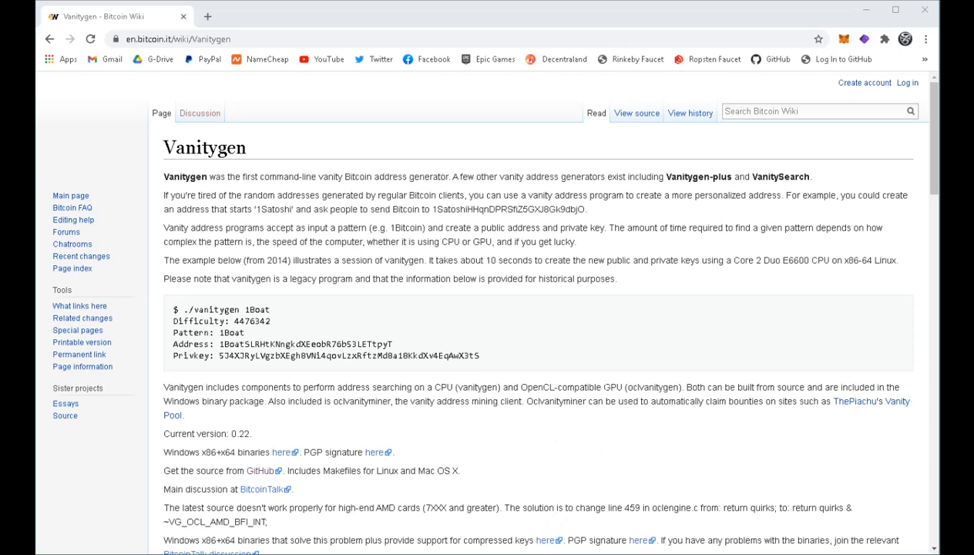
Step: Open the windows-binary folder of vanitygen executables and copy its address-bar path
double_click(614, 387)
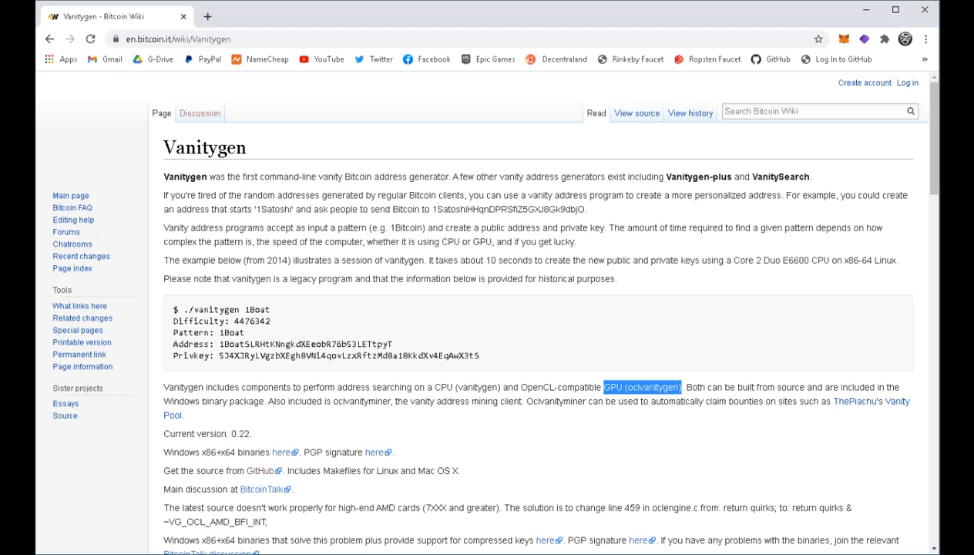
mouse_move(367, 444)
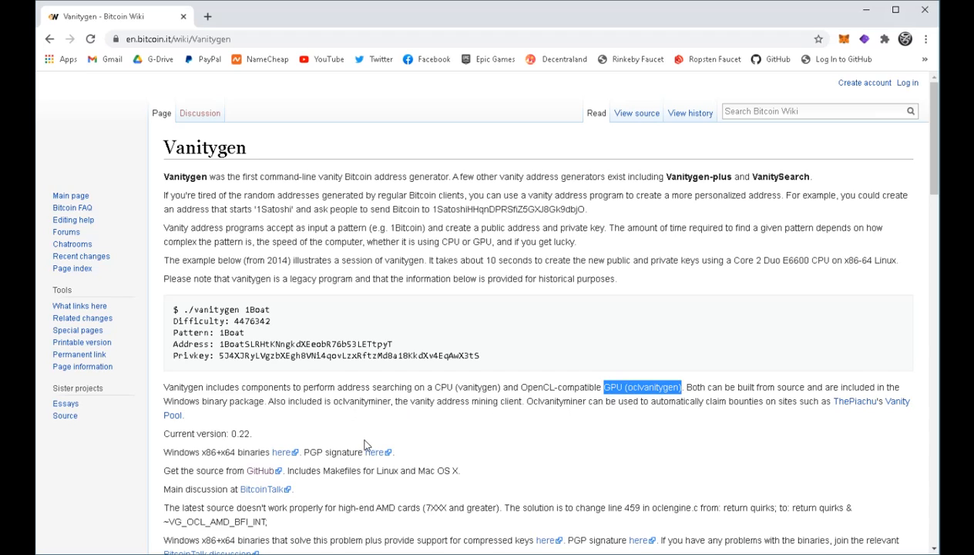
mouse_move(336, 435)
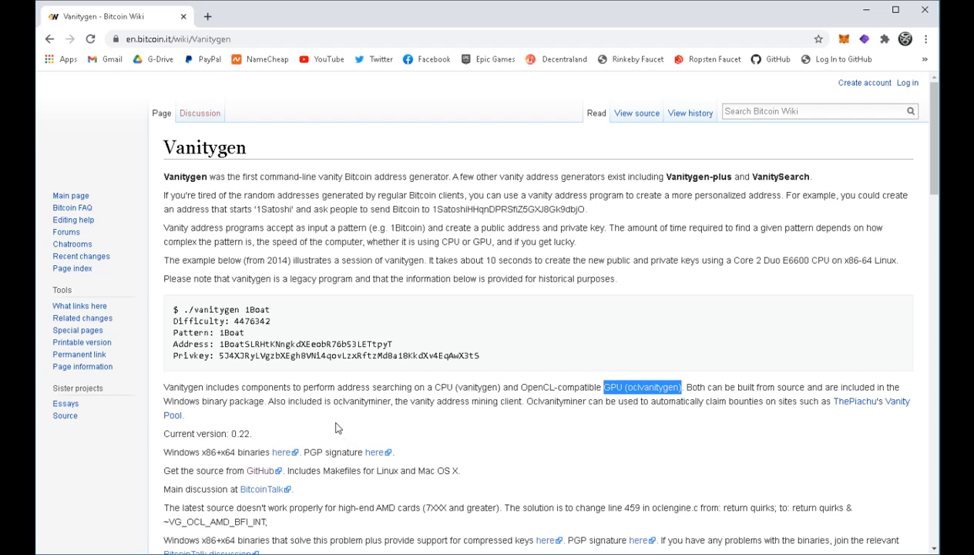
mouse_move(163, 438)
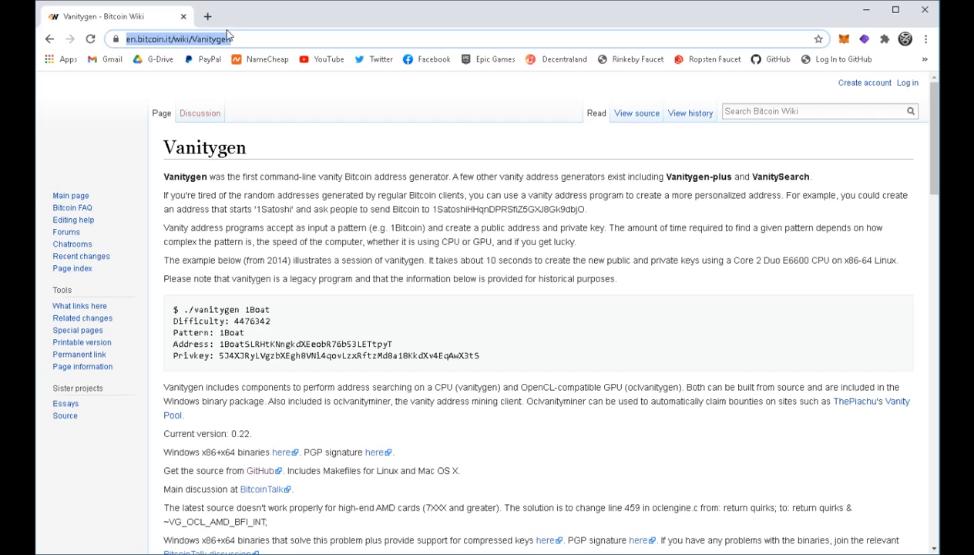
mouse_move(214, 426)
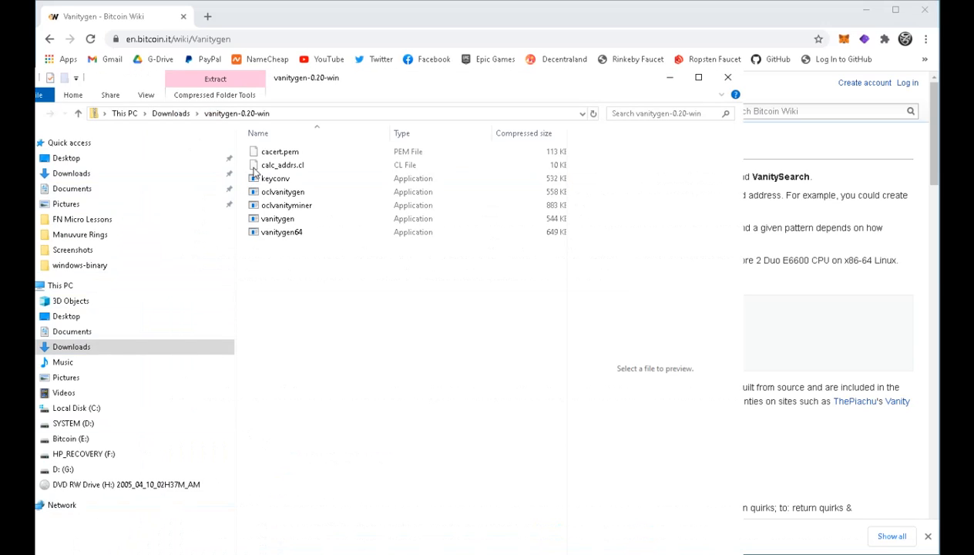
click(281, 231)
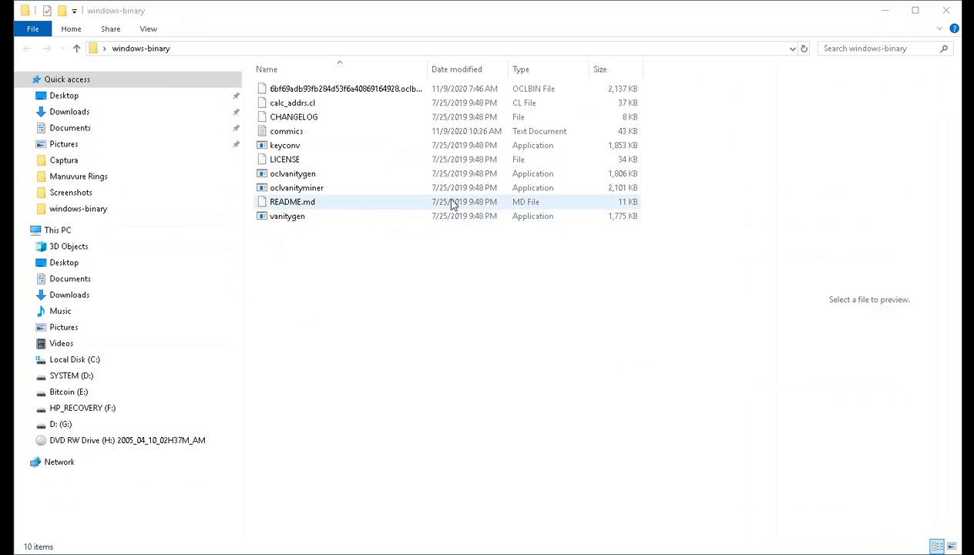
click(293, 117)
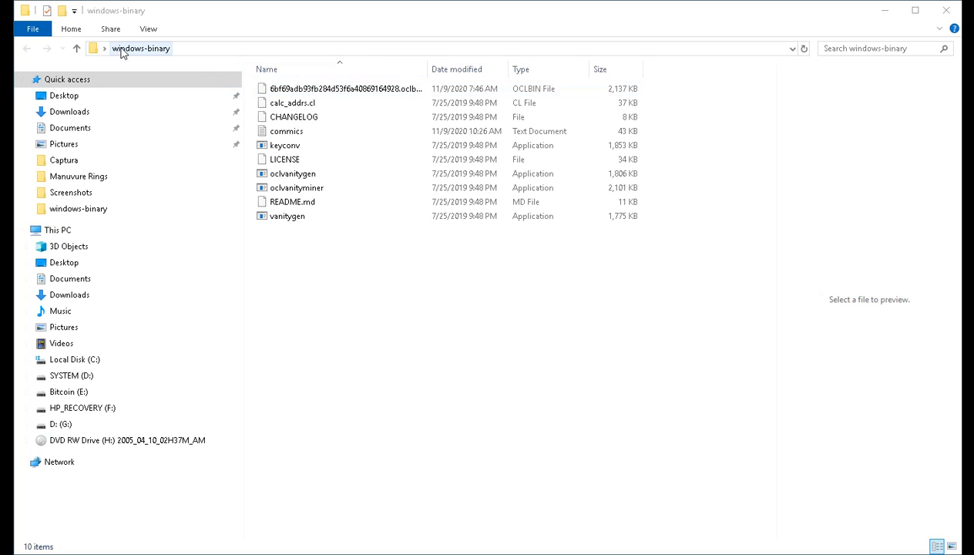
right_click(141, 48)
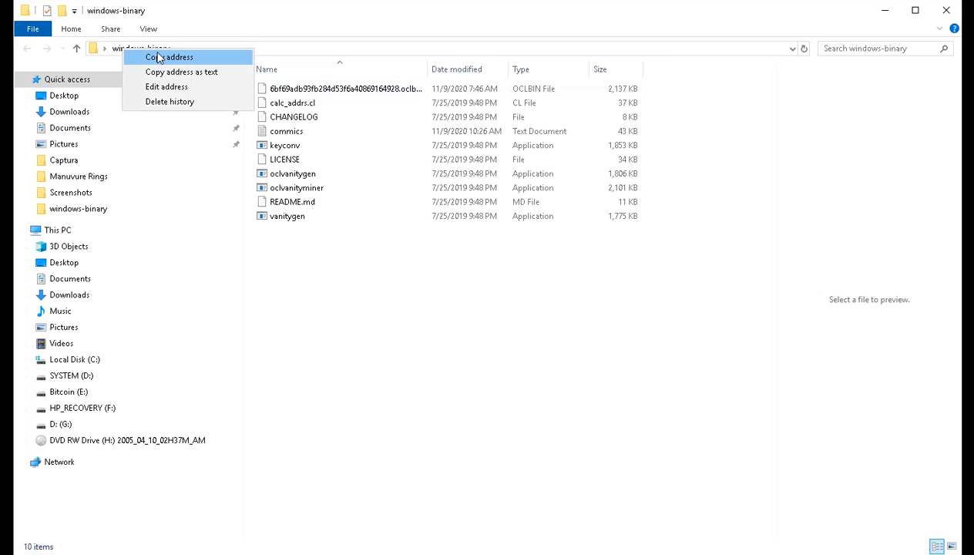
click(170, 57)
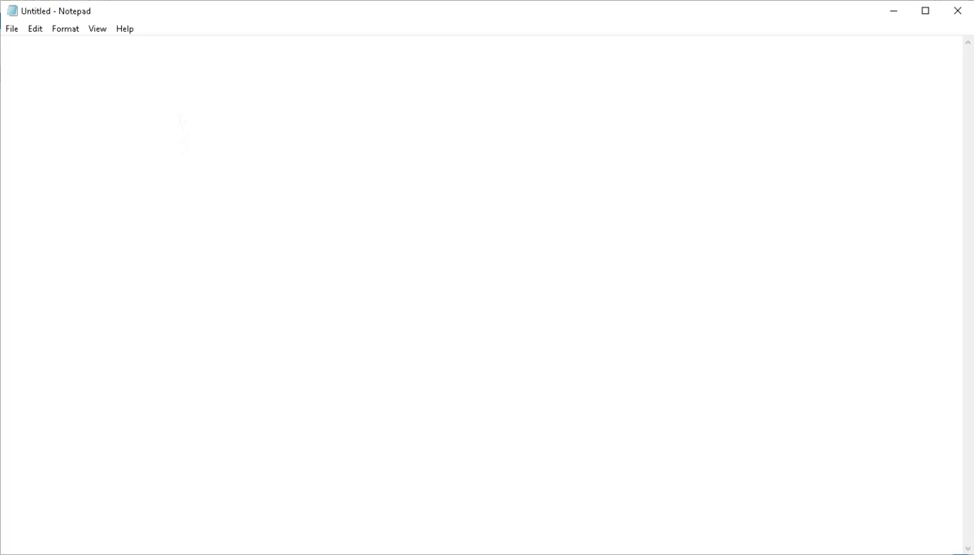
Step: Paste C:\Users\bitjao_miner\Desktop\windows-binary into the new note
text(C:\Users\bitjao_miner\Desktop\windows-binary)
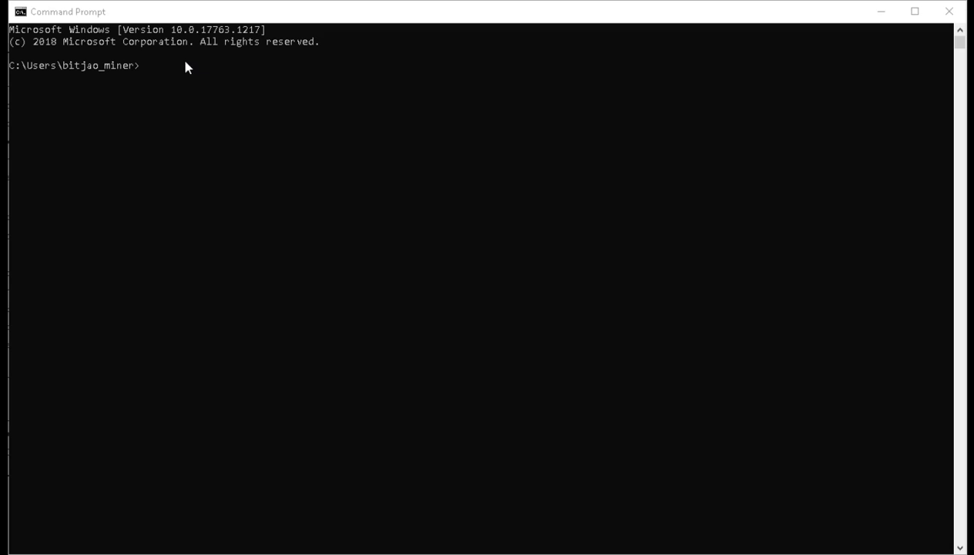
mouse_move(177, 74)
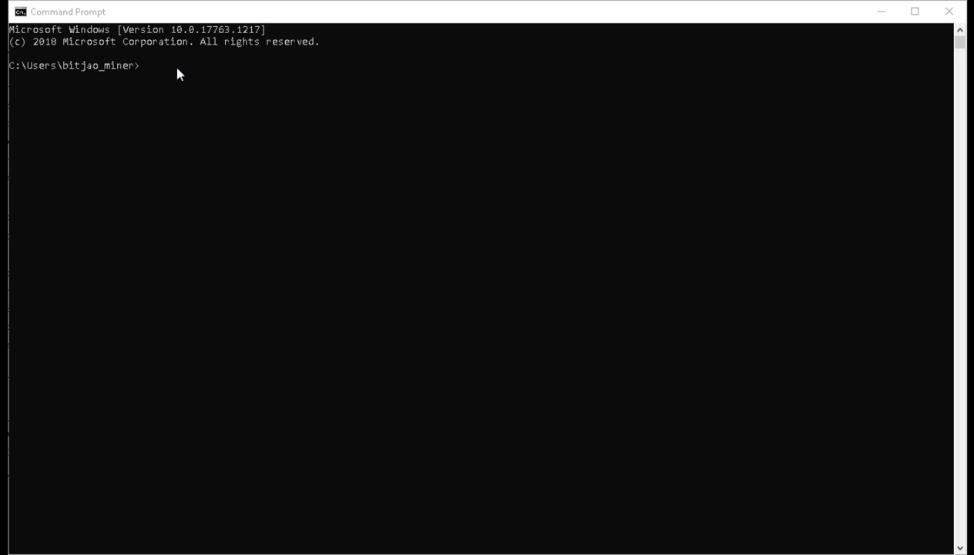
Step: Run cd\Users\bitjao_miner\Desktop\windows-binary to move into the binaries folder
text(cd\)
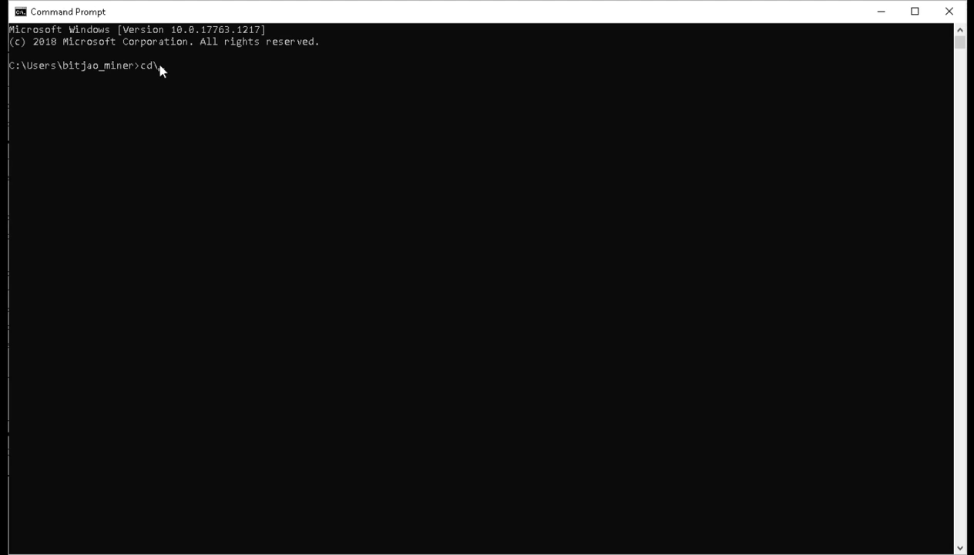
text(Users\bitjao_miner\Desktop\windows-binary)
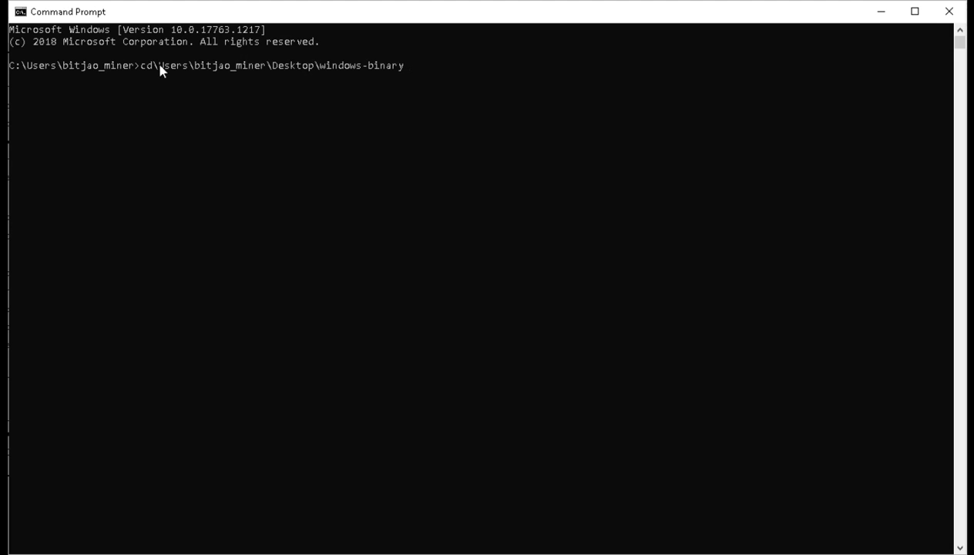
key(Return)
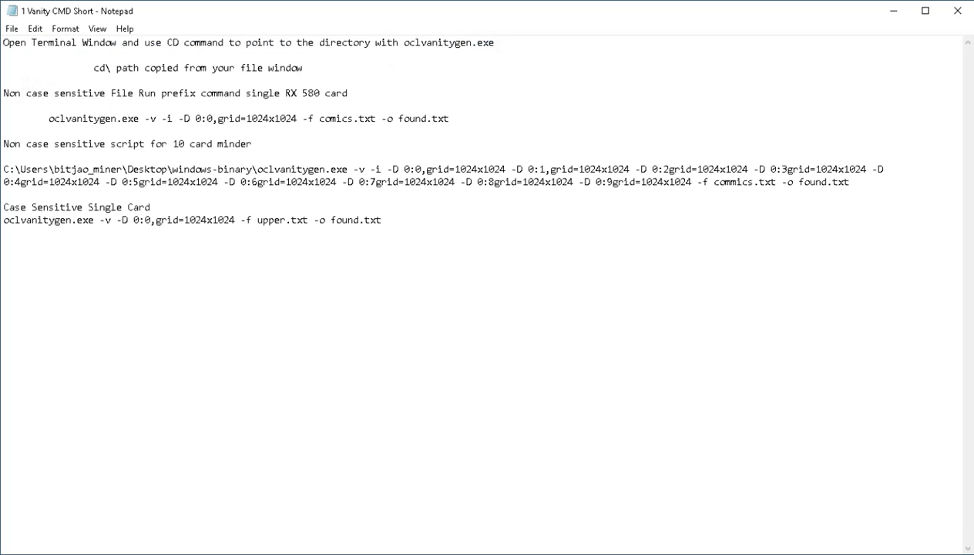
click(24, 94)
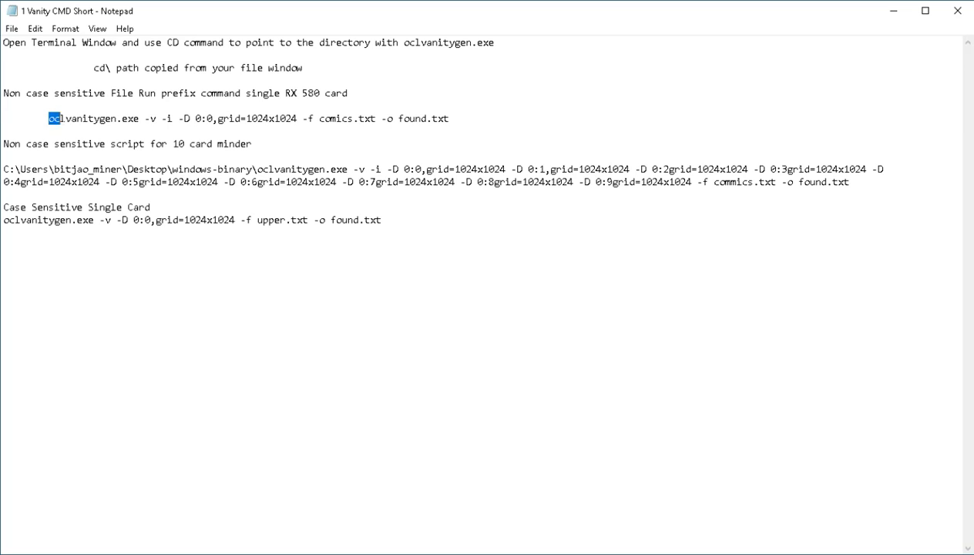
double_click(96, 117)
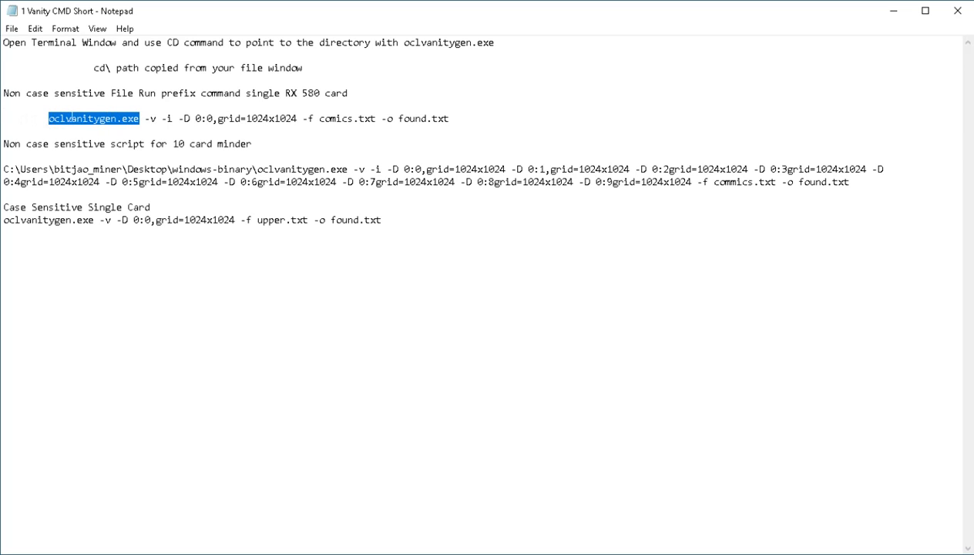
click(146, 117)
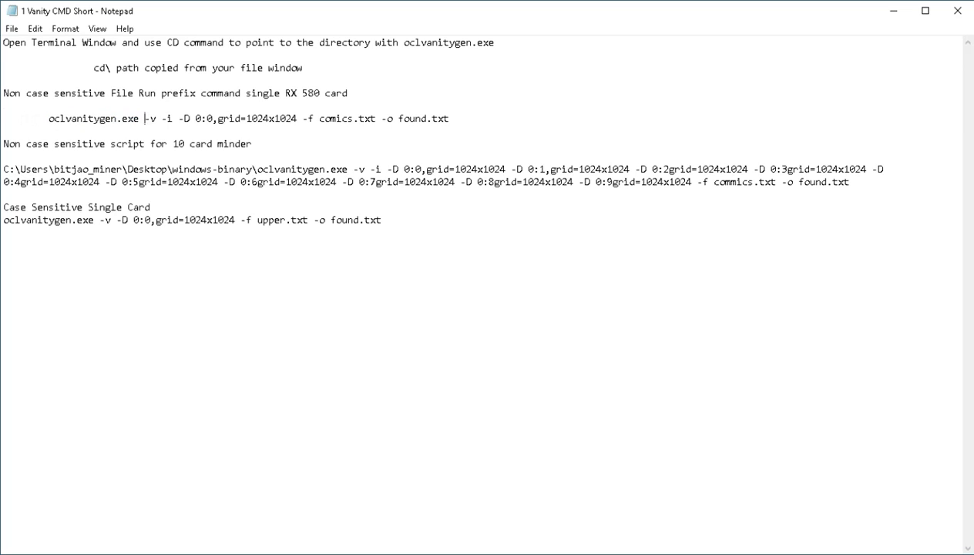
drag(145, 118, 314, 117)
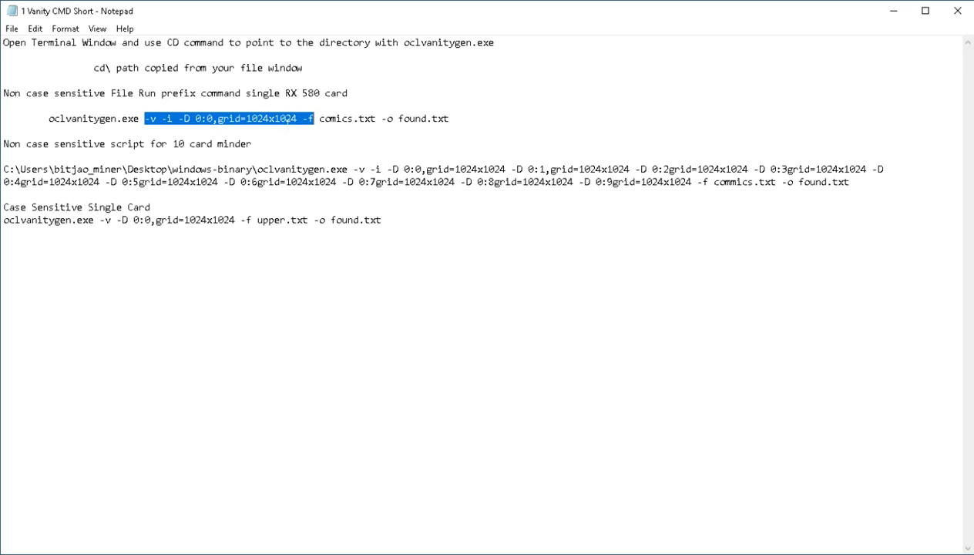
double_click(347, 117)
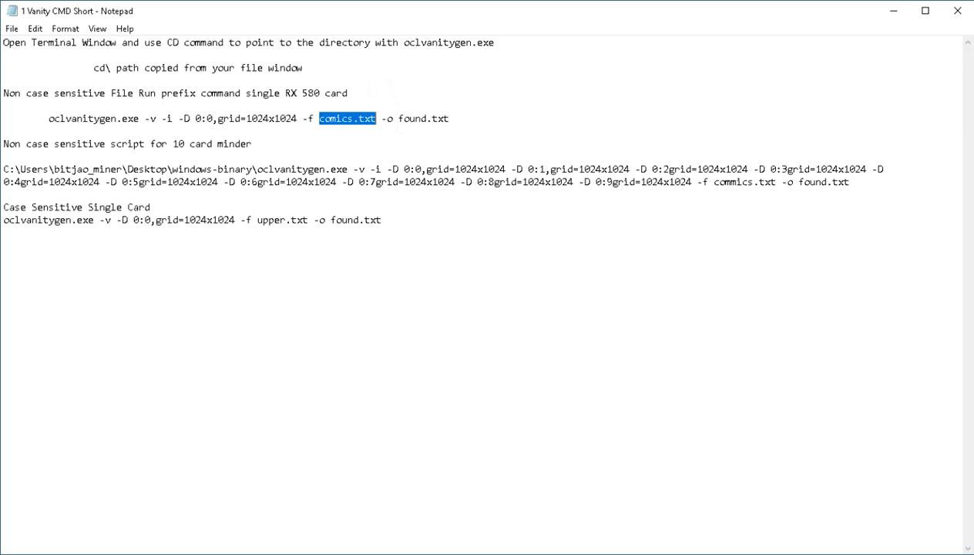
double_click(423, 117)
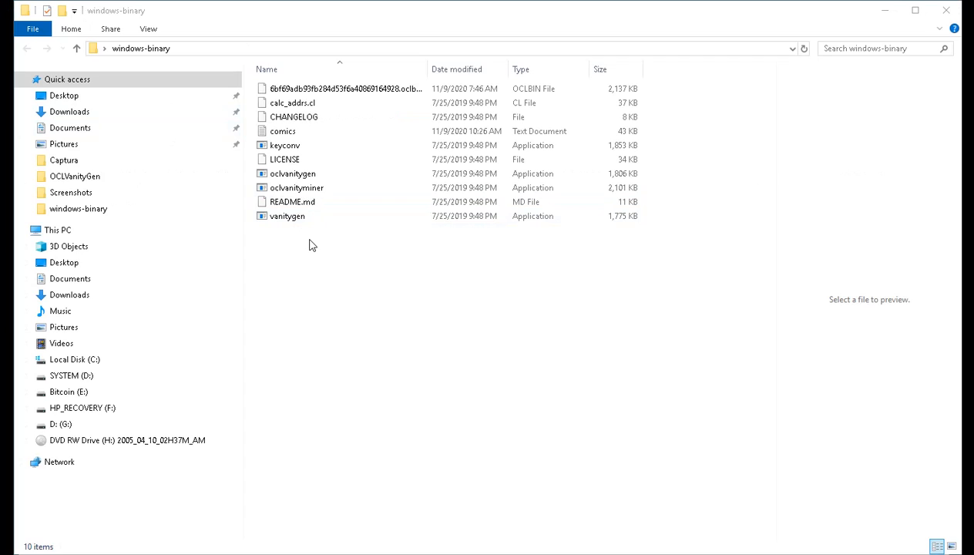
Step: Pick out oclvanitygen, then open the comics text document in Notepad
click(293, 173)
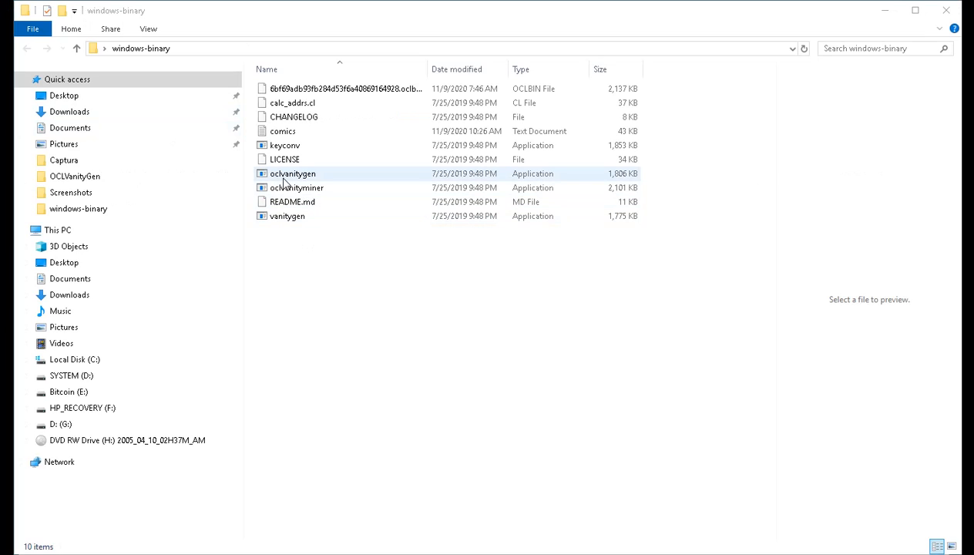
mouse_move(537, 179)
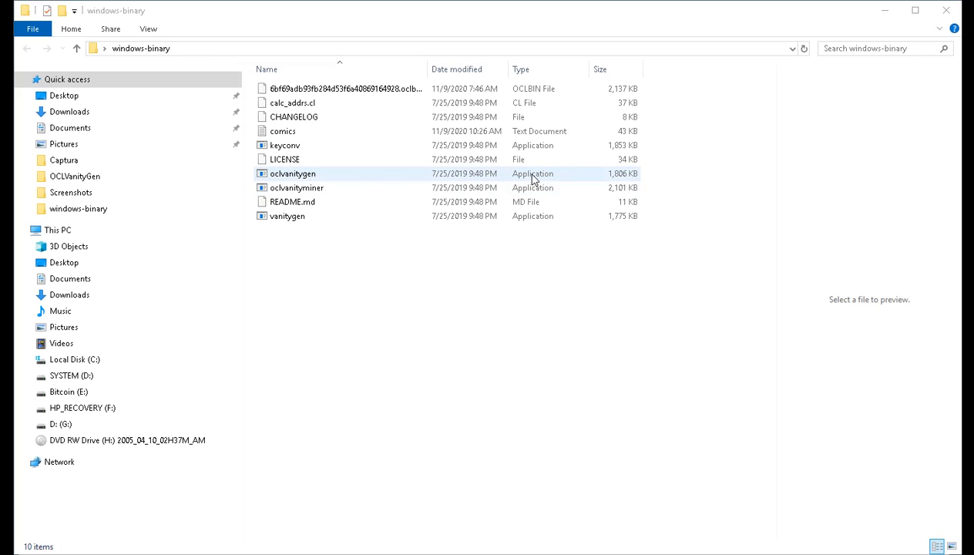
click(282, 131)
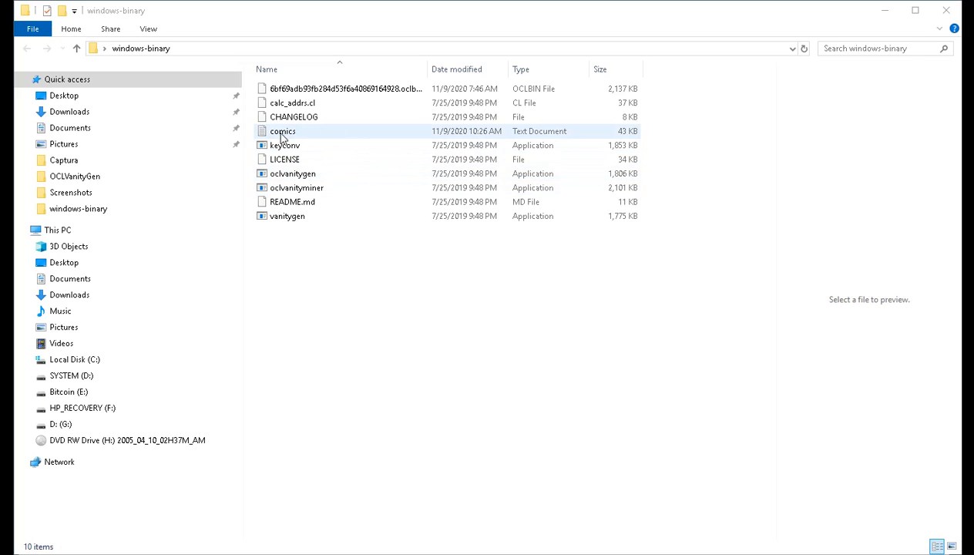
mouse_move(276, 139)
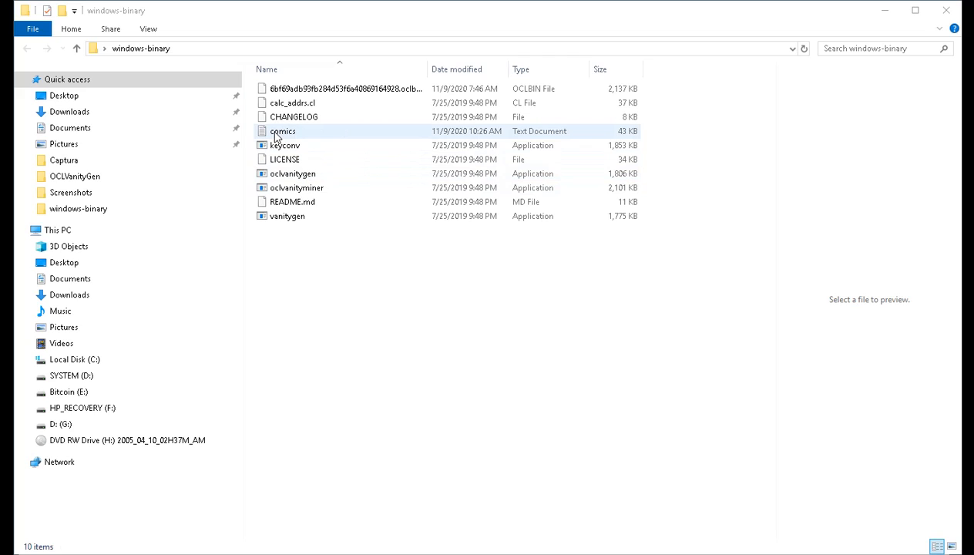
mouse_move(278, 135)
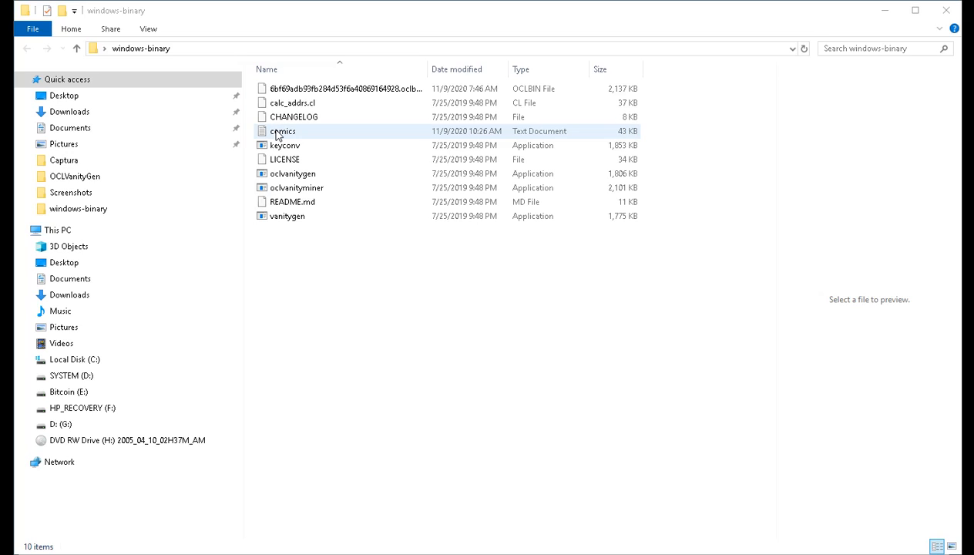
double_click(282, 131)
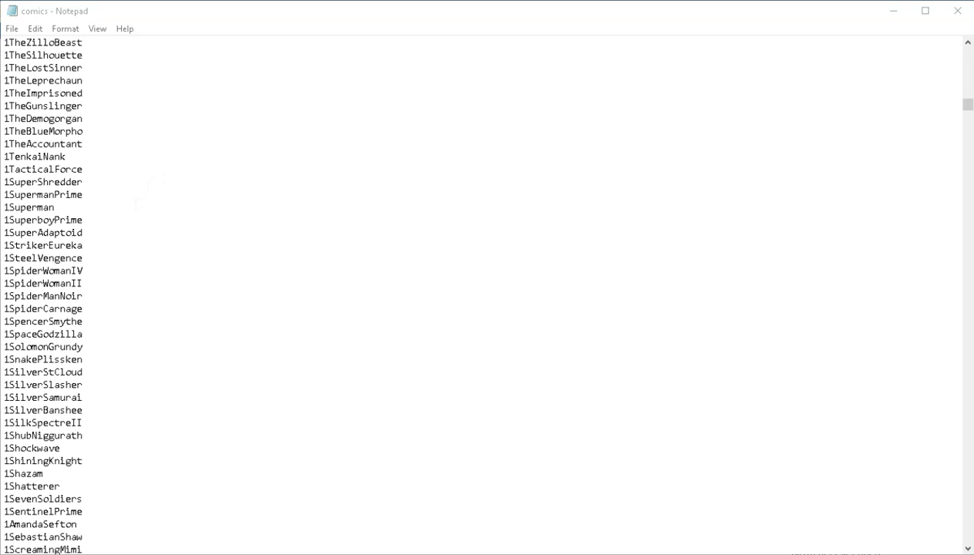
Step: Scroll through the comics list of 1-prefixed vanity names to its last entry
double_click(23, 472)
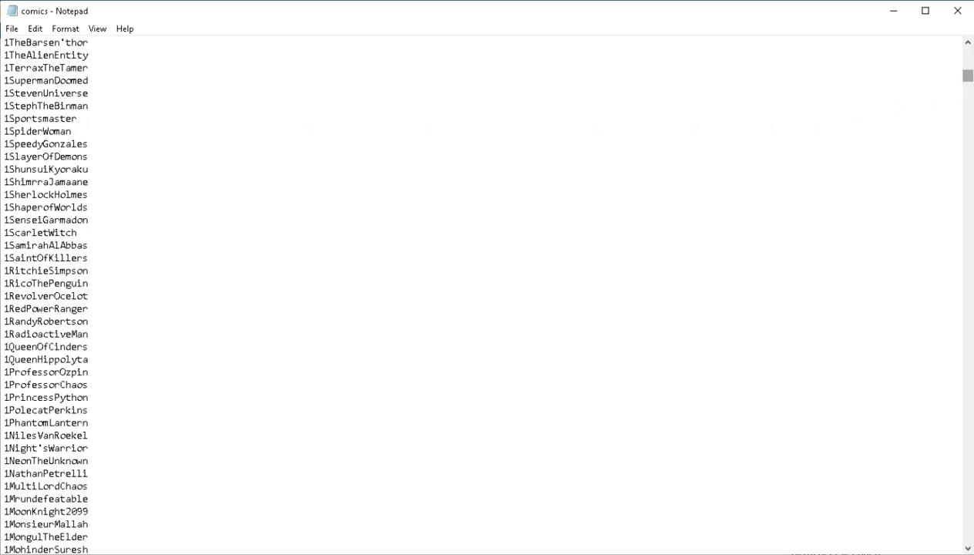
scroll(up, 3)
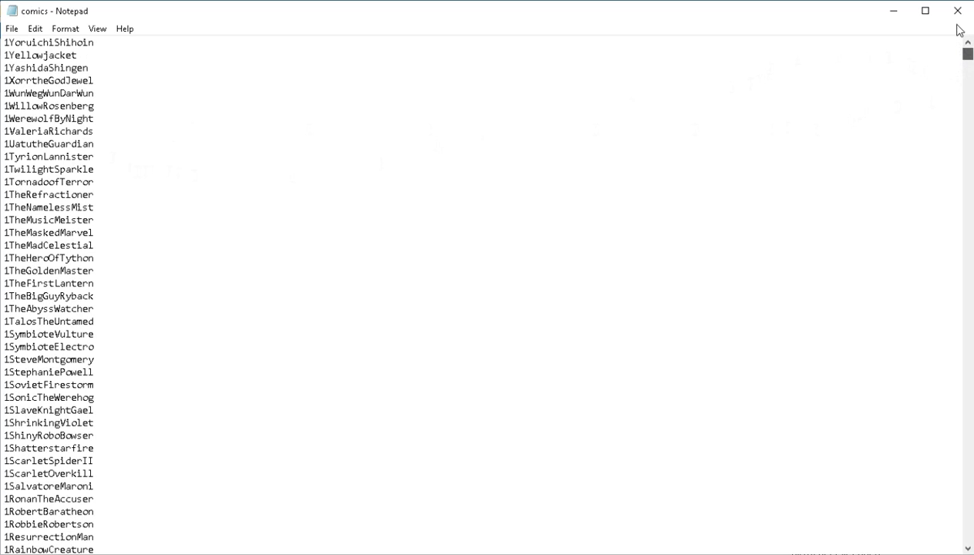
scroll(down, 3)
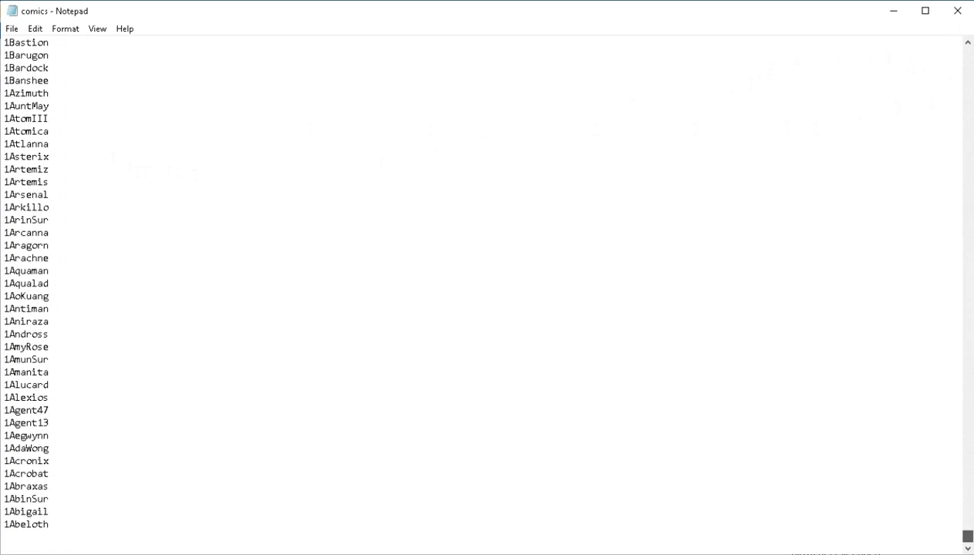
scroll(up, 3)
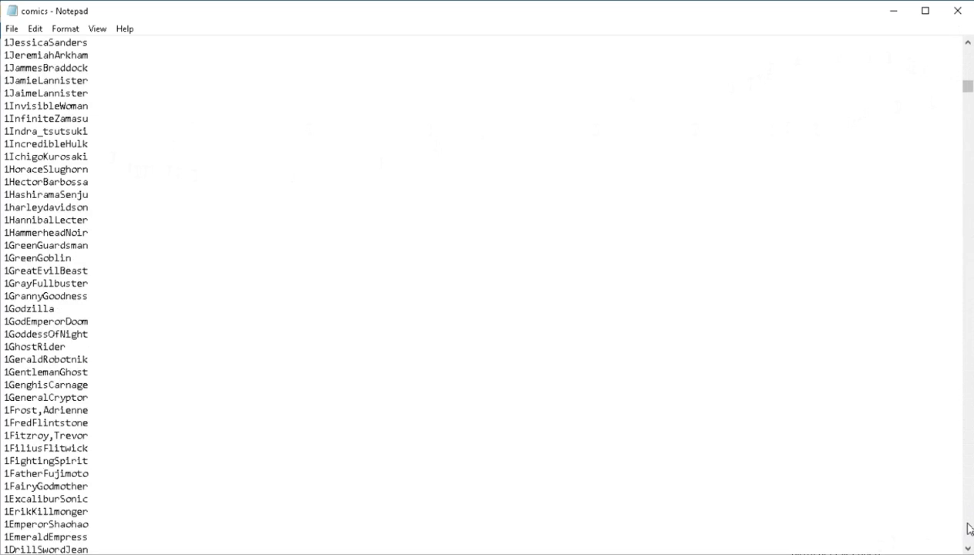
scroll(up, 3)
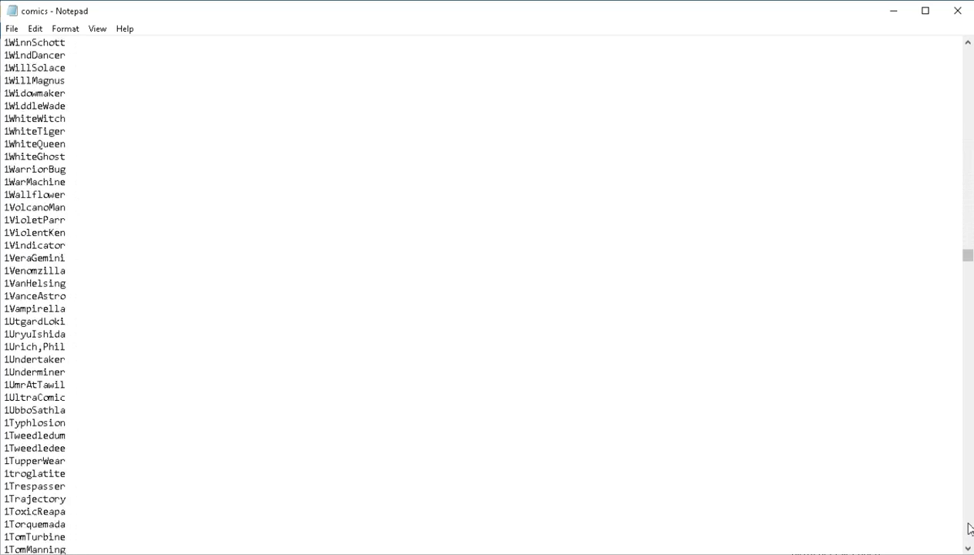
scroll(down, 3)
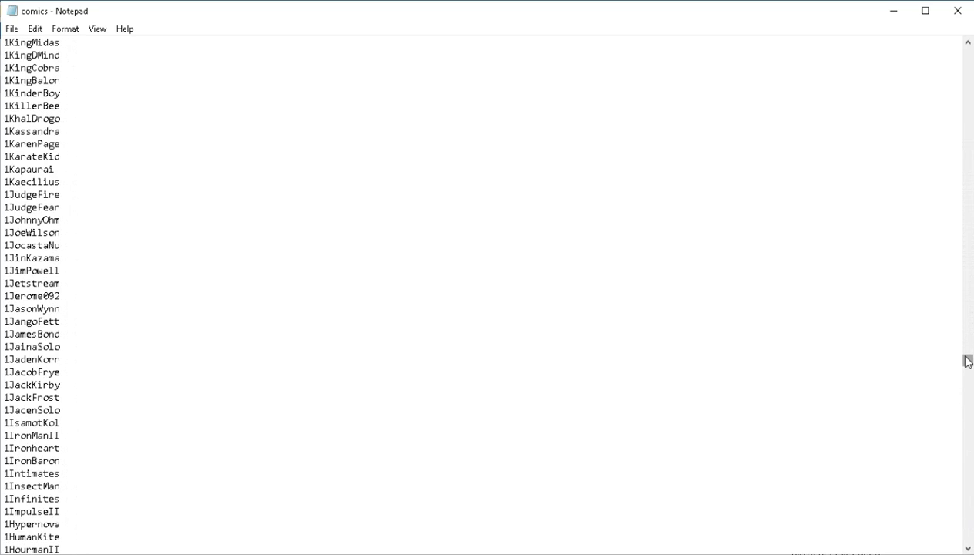
scroll(down, 3)
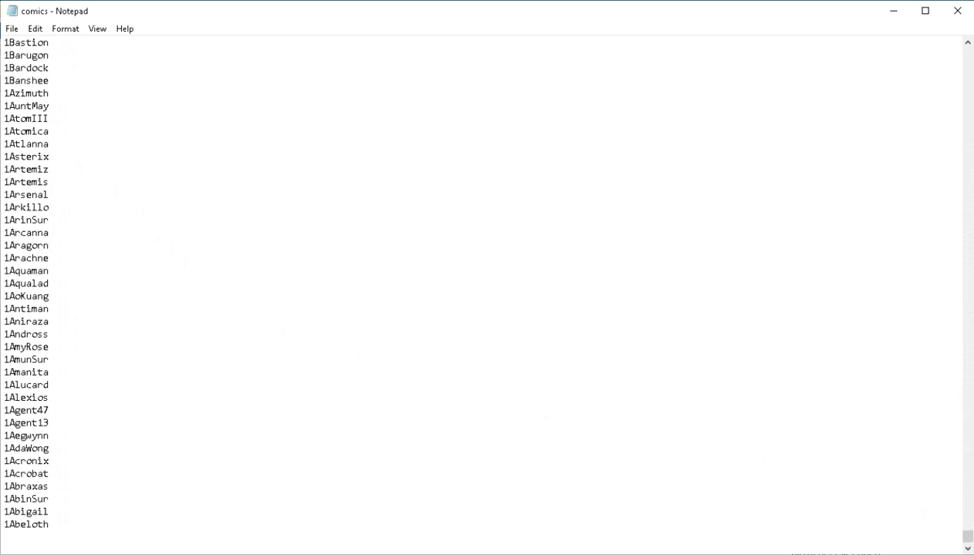
scroll(up, 3)
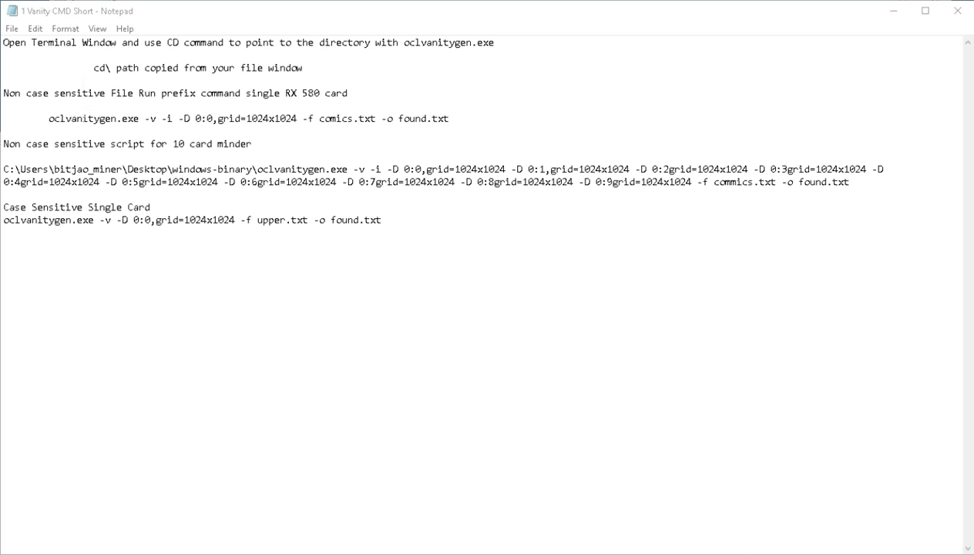
Step: Select 'oclvanitygen.exe -v -i -D 0:0,grid=1024x1024 -f comics.txt' in the command notes
double_click(92, 117)
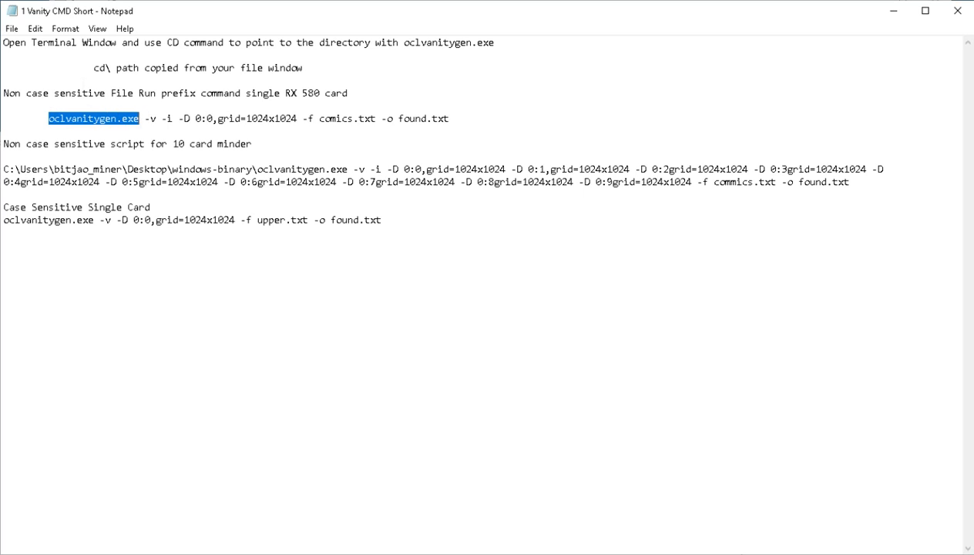
drag(130, 117, 313, 117)
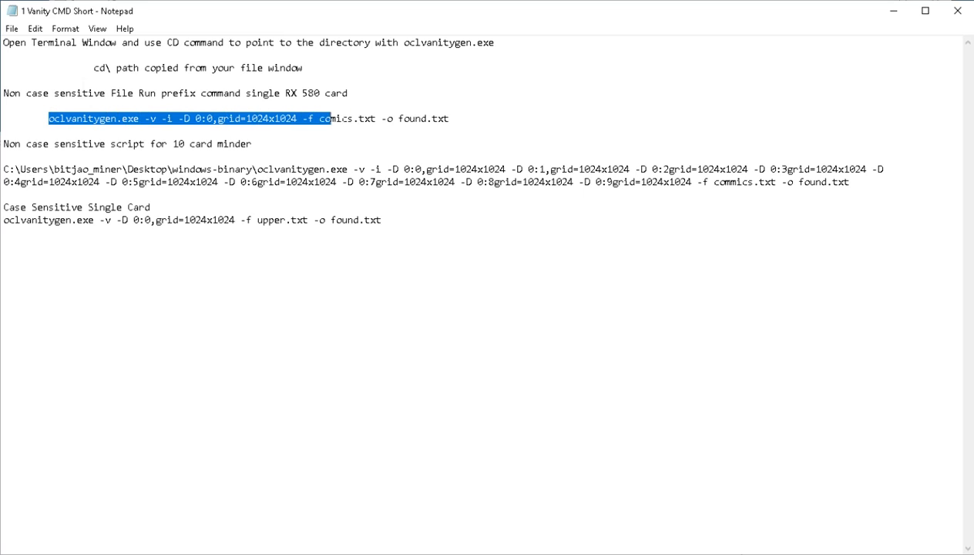
drag(330, 118, 377, 117)
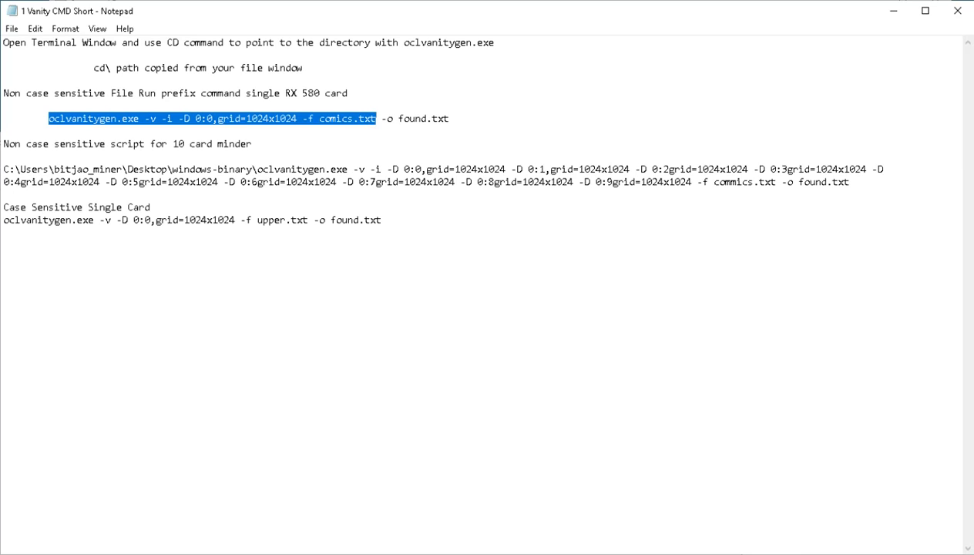
drag(377, 117, 450, 117)
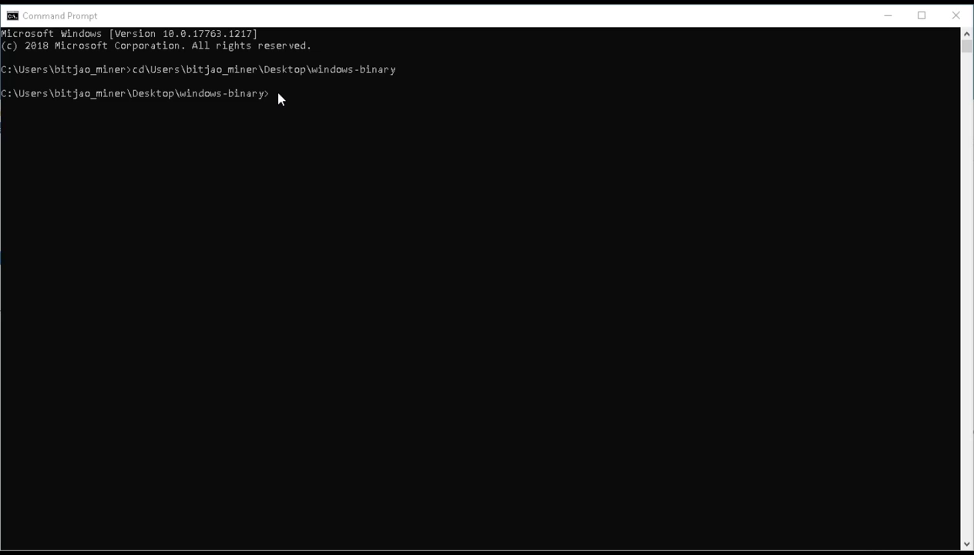
Step: Run oclvanitygen.exe -v -i -D 0:0,grid=1024x1024 -f comics.txt -o found.txt and watch the prefixes load
click(270, 94)
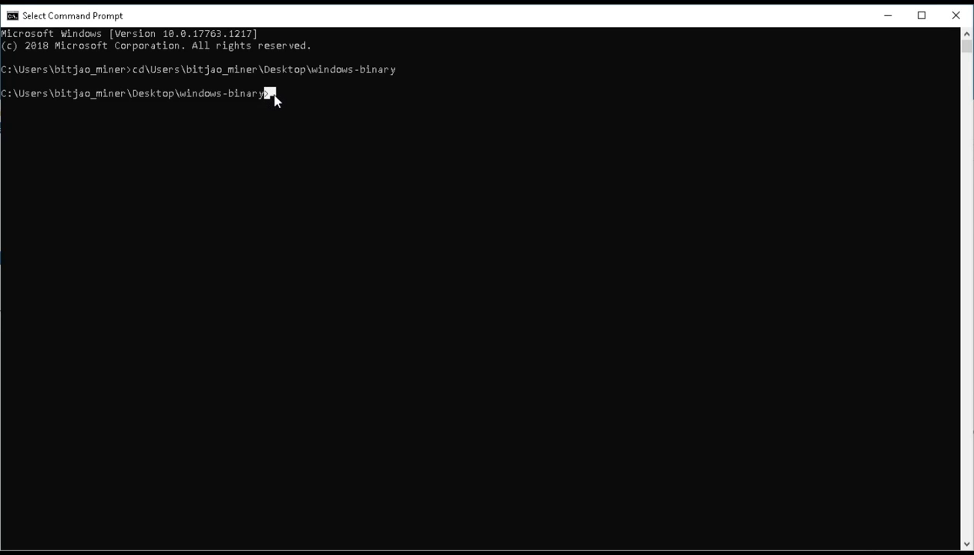
text(oclvanitygen.exe -v -i -D 0:0,grid=1024x1024 -f comics.txt -o found.txt)
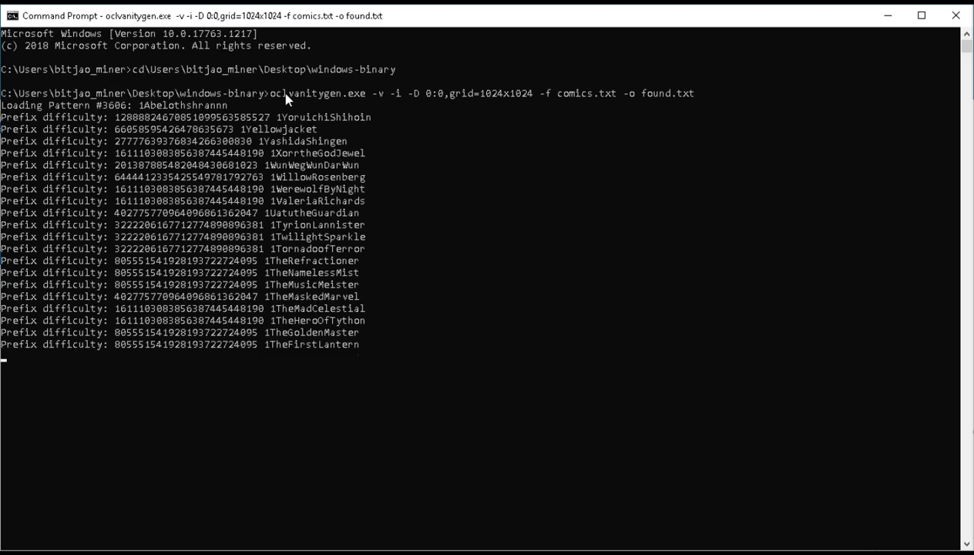
scroll(down, 3)
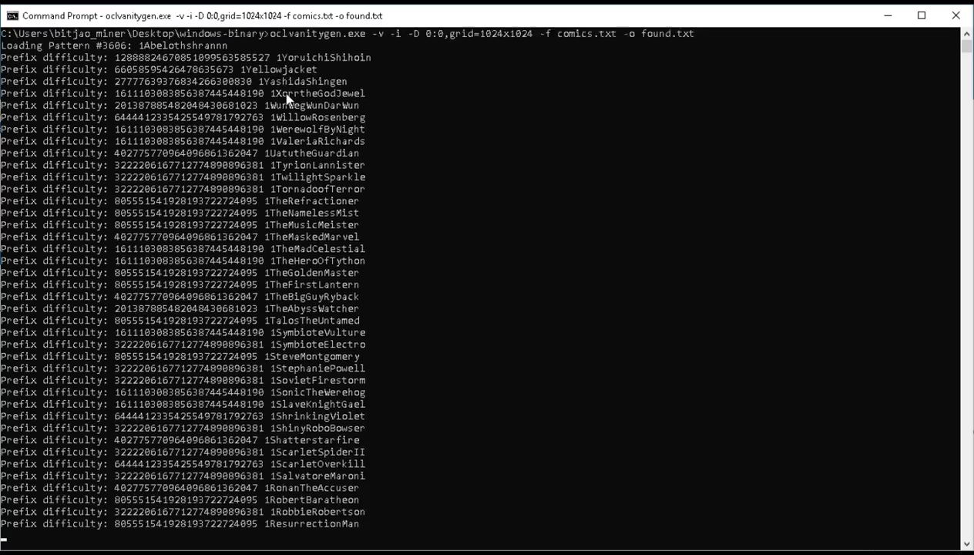
scroll(down, 3)
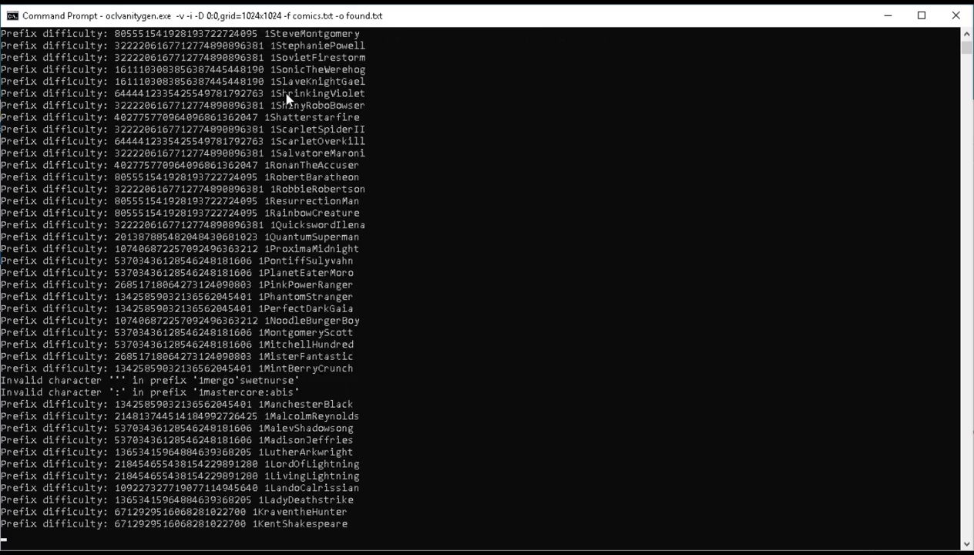
scroll(down, 3)
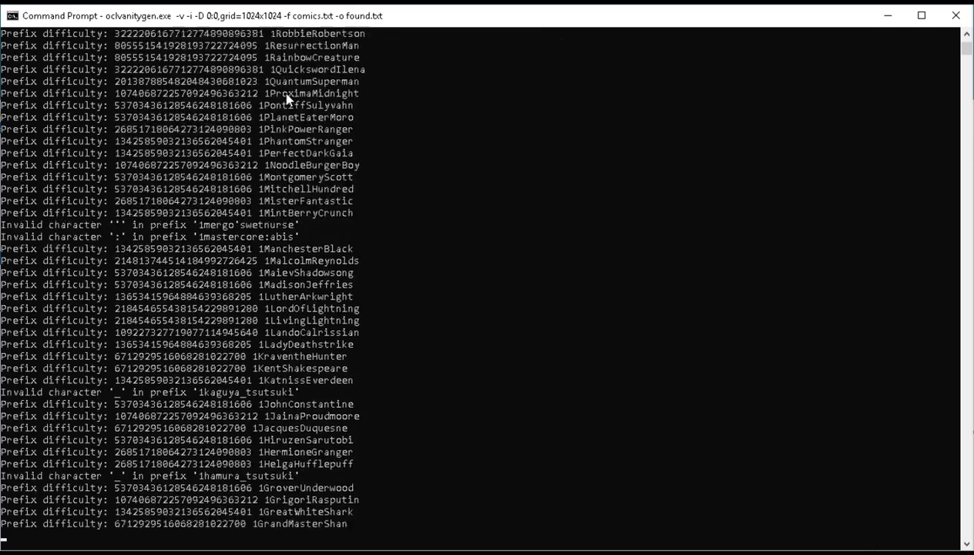
scroll(down, 3)
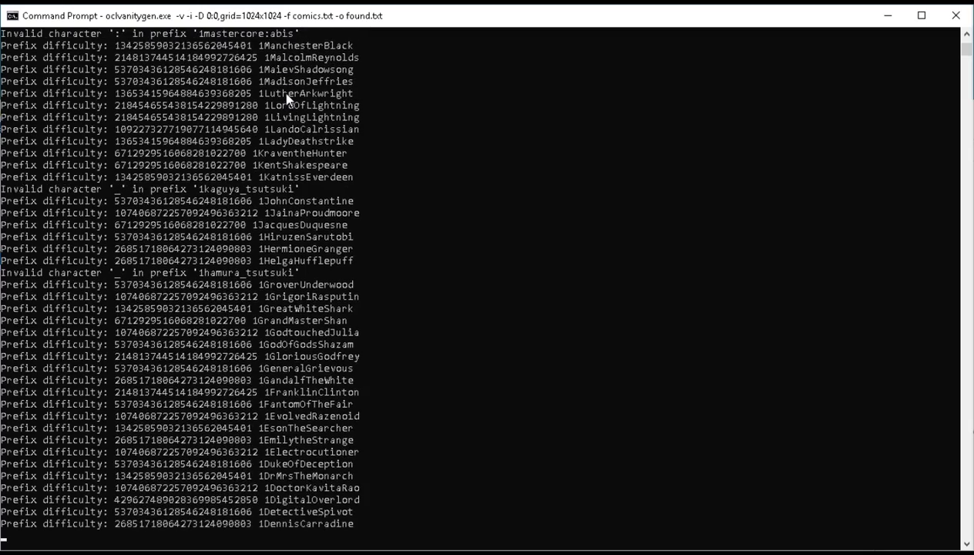
scroll(down, 3)
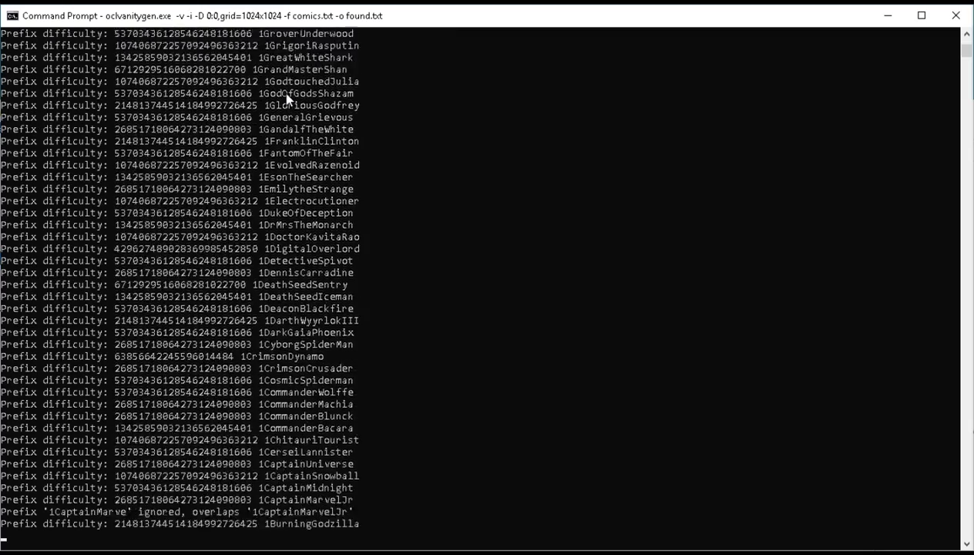
scroll(down, 3)
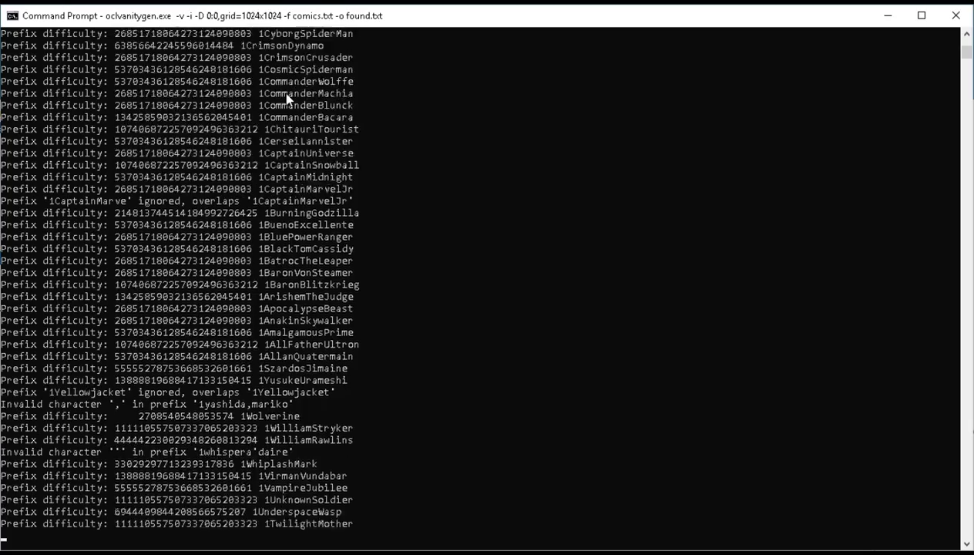
scroll(down, 3)
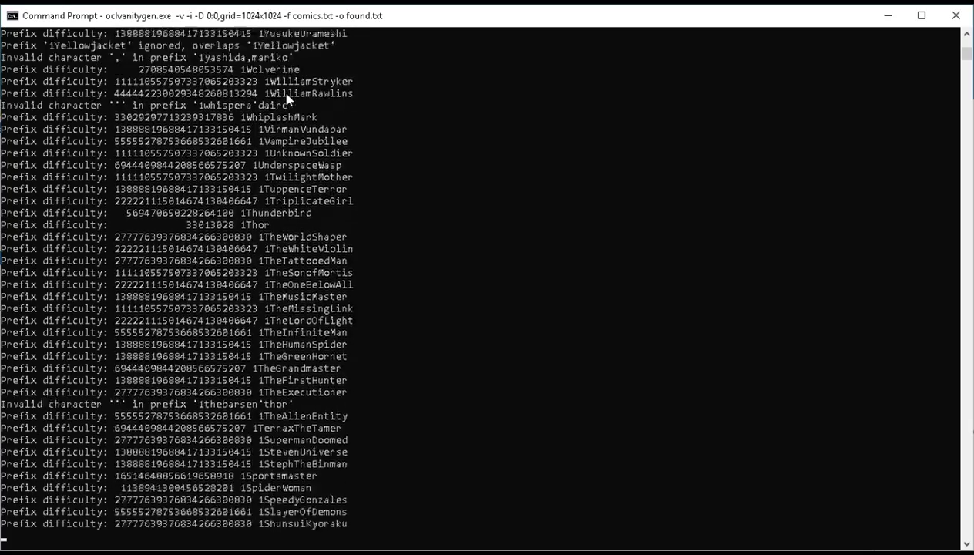
scroll(down, 3)
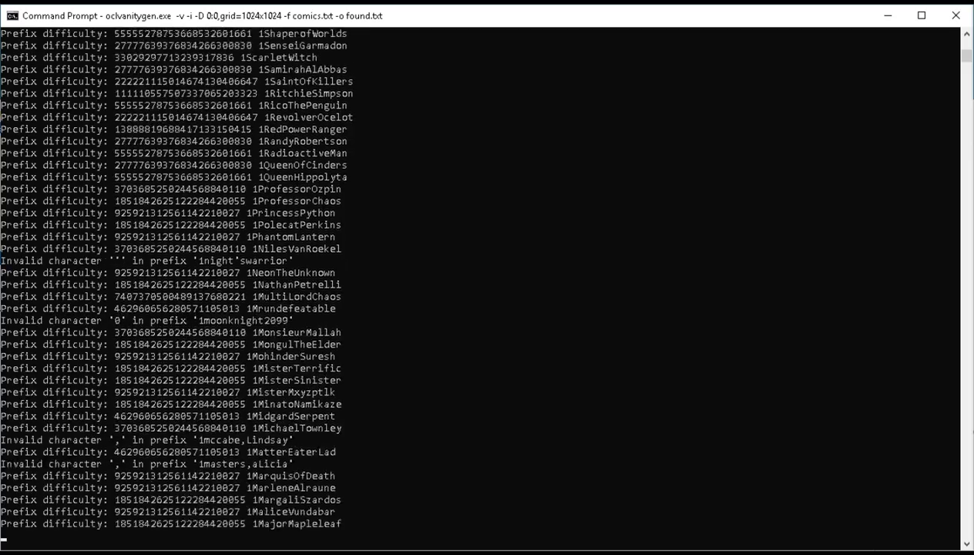
scroll(down, 3)
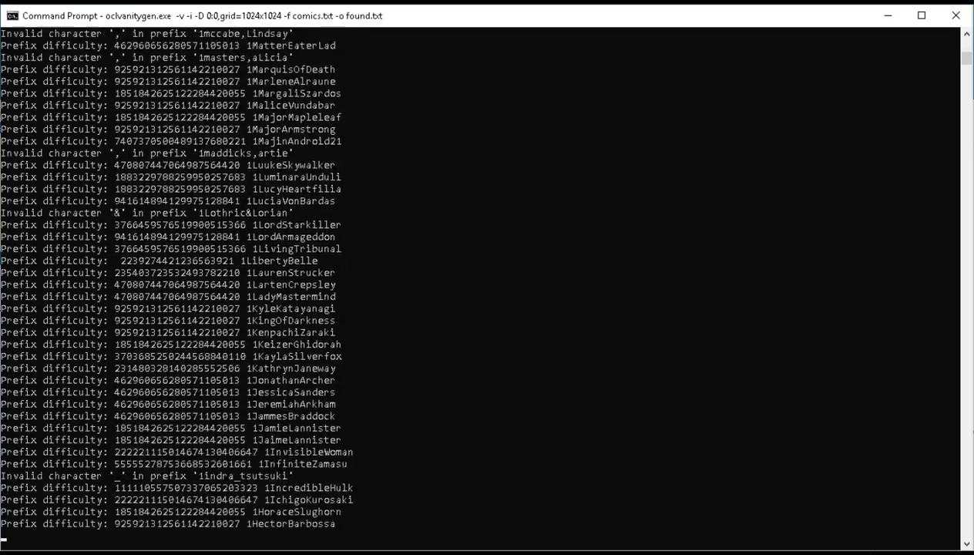
scroll(down, 3)
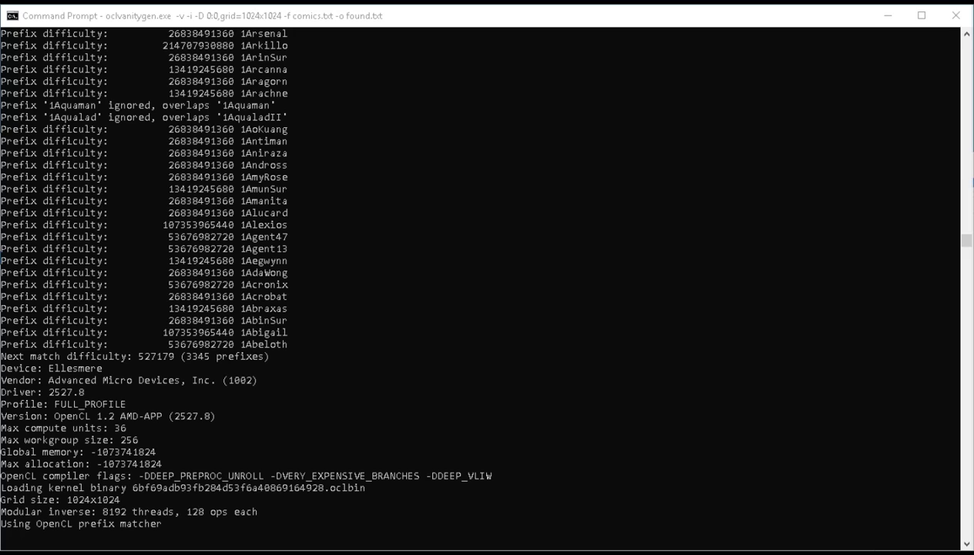
Step: Follow the GPU search output until ten addresses, including FoodBoy, are found
scroll(down, 3)
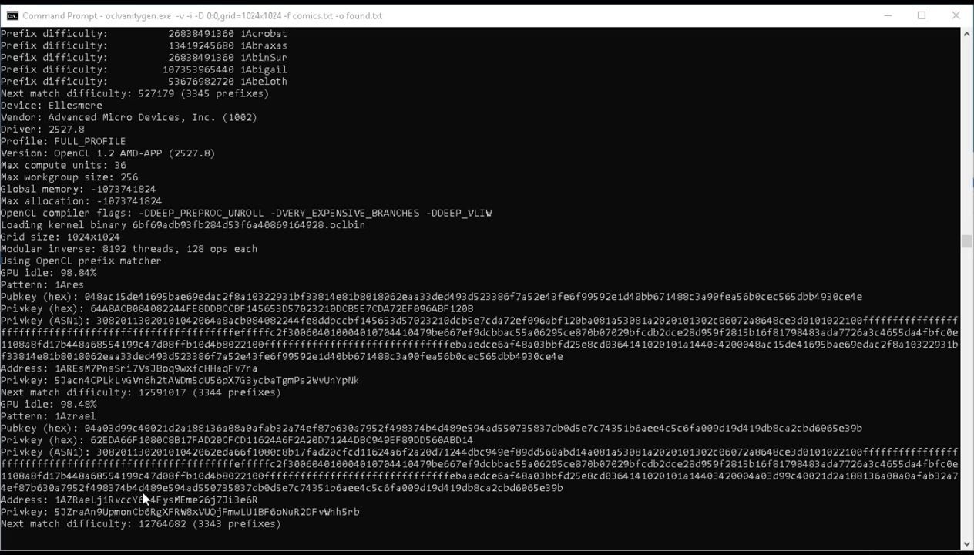
scroll(down, 3)
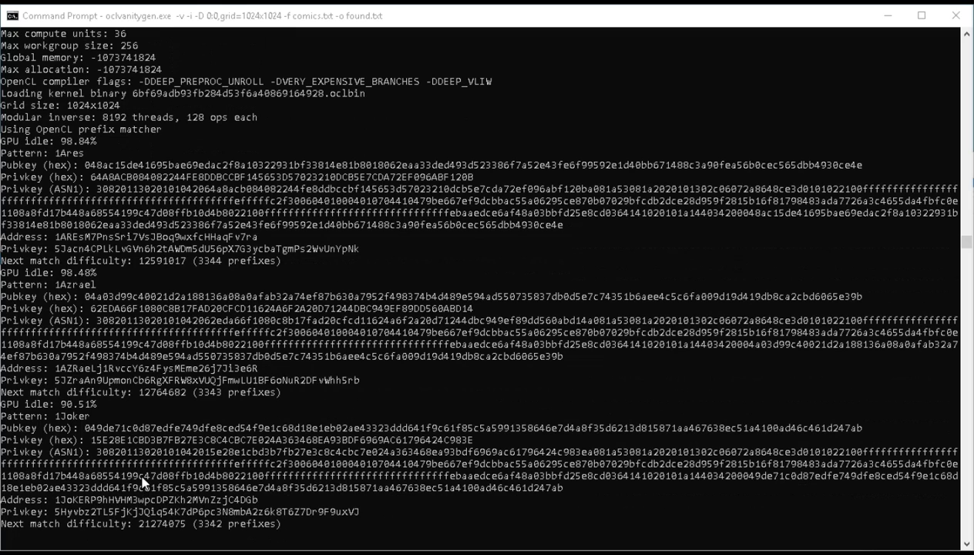
scroll(down, 3)
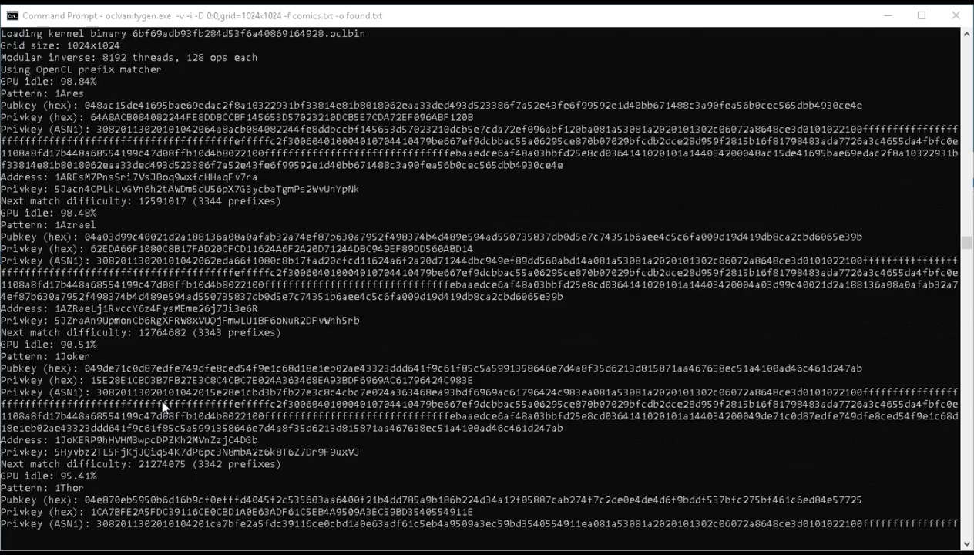
scroll(down, 3)
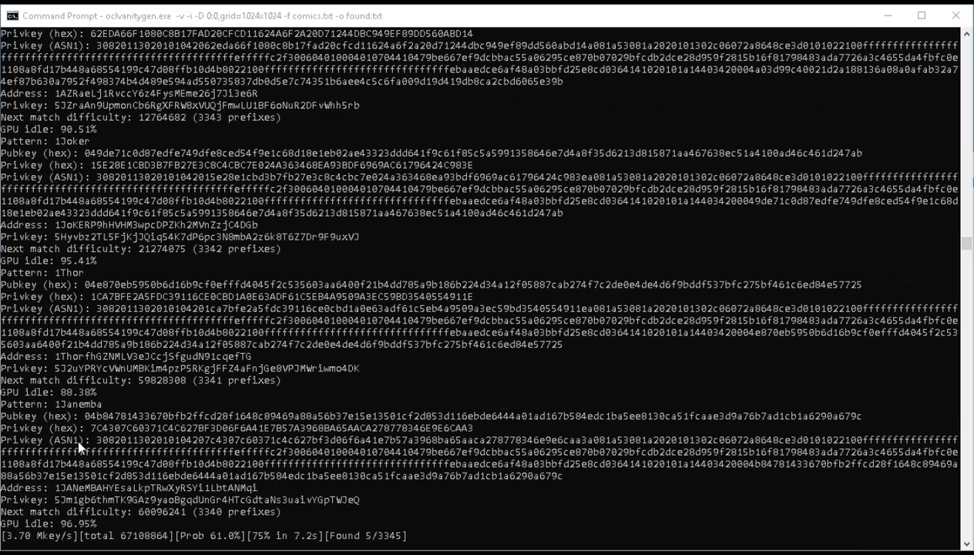
scroll(down, 3)
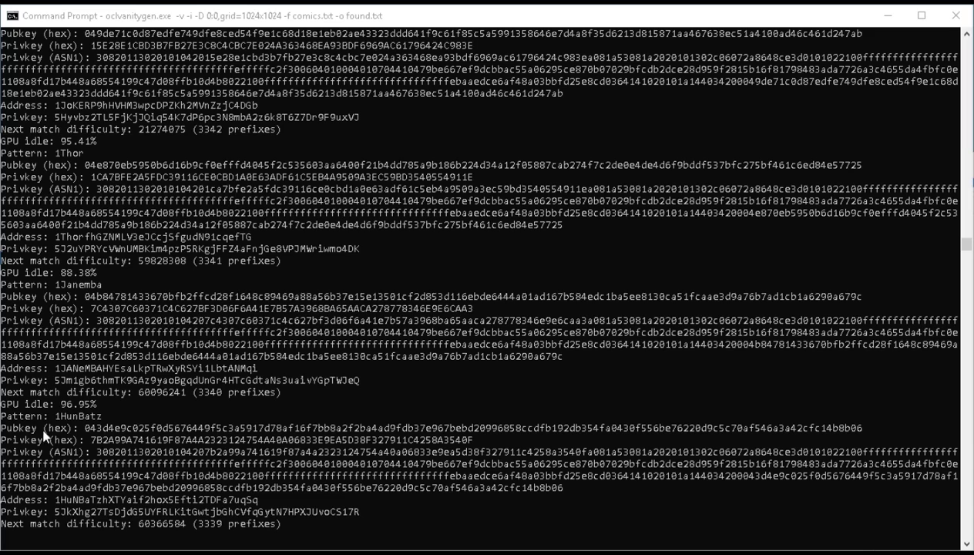
mouse_move(93, 426)
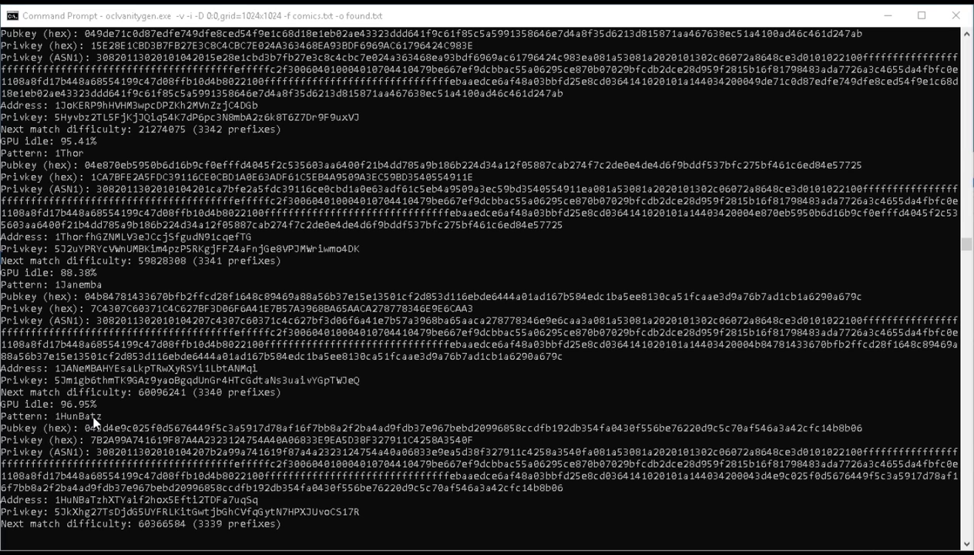
scroll(down, 3)
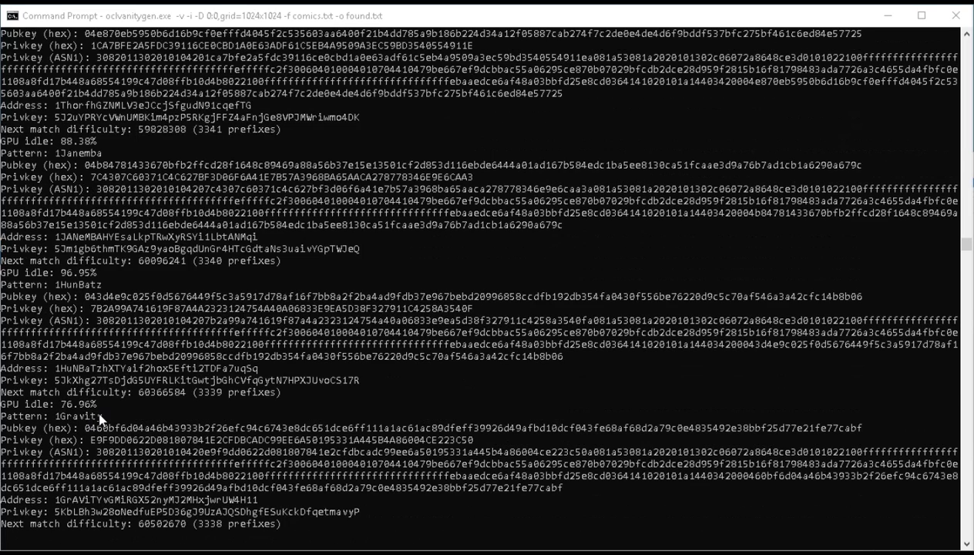
mouse_move(108, 416)
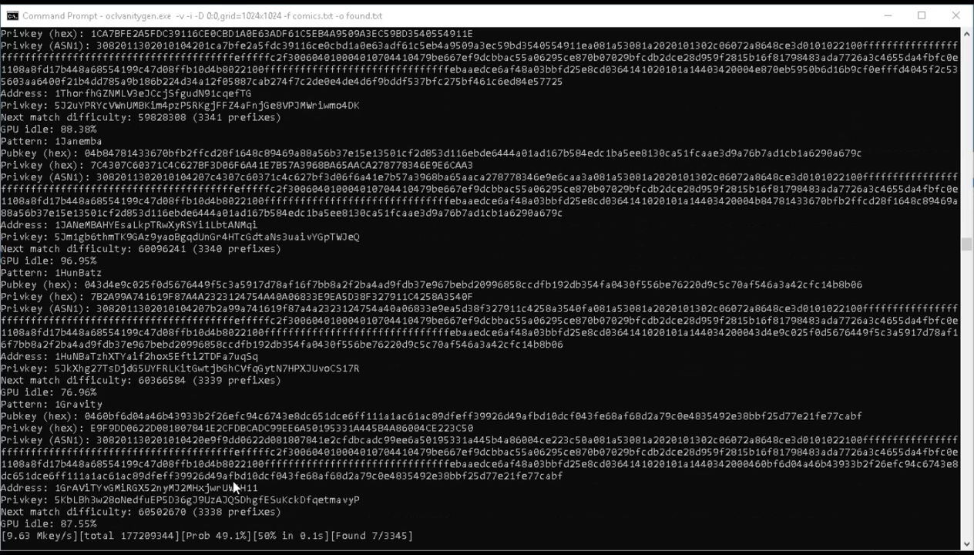
scroll(down, 3)
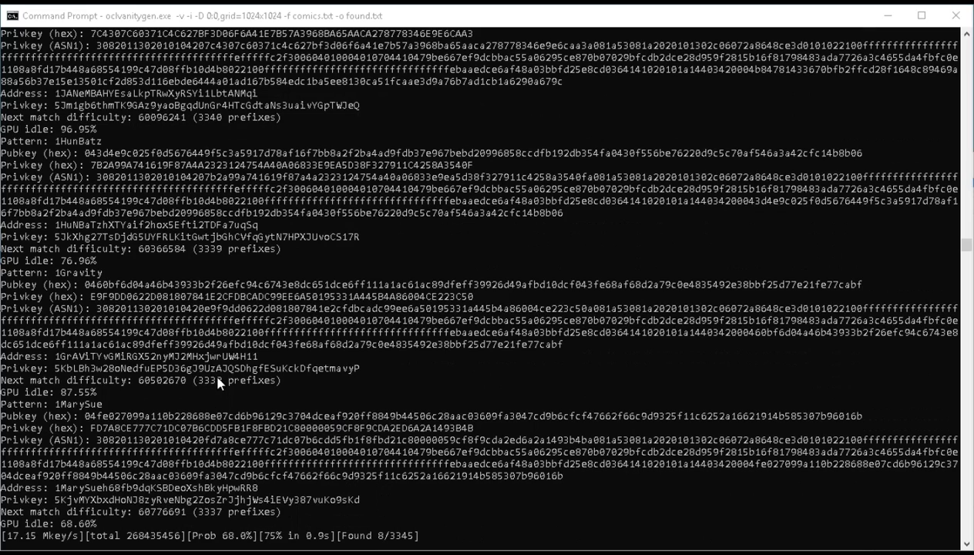
scroll(down, 3)
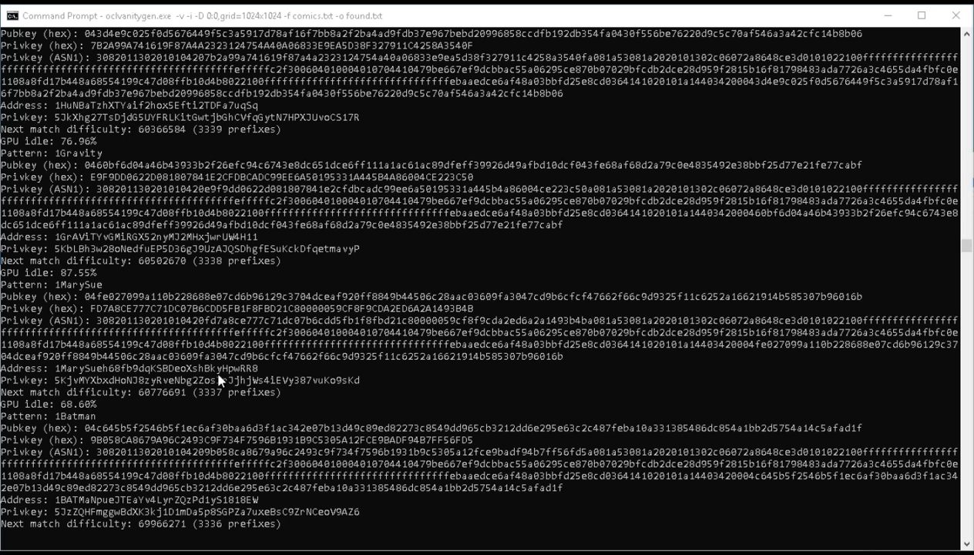
scroll(down, 3)
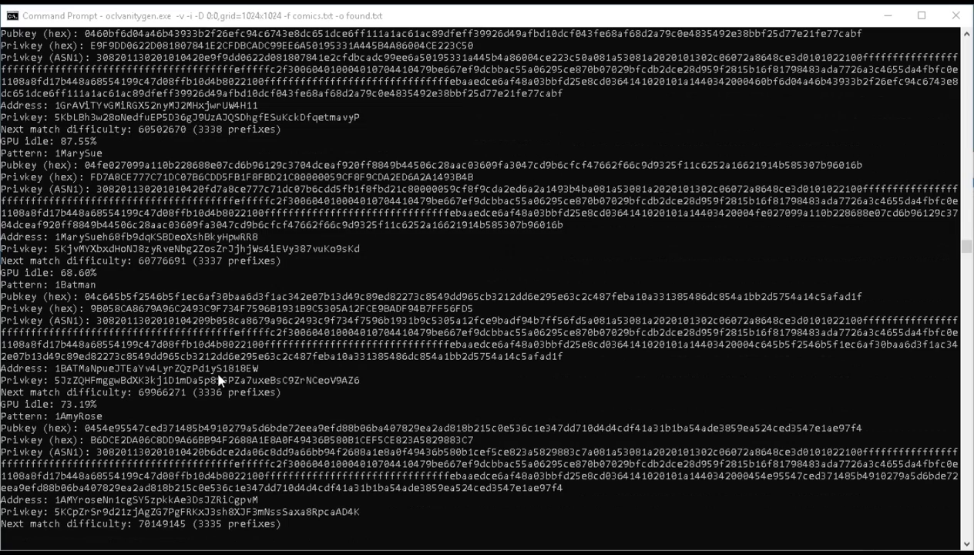
scroll(down, 3)
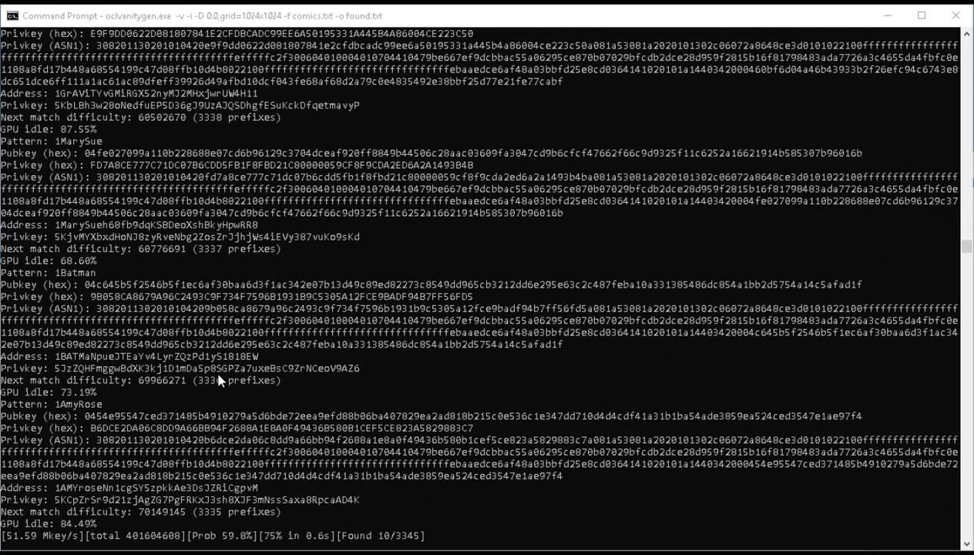
scroll(down, 3)
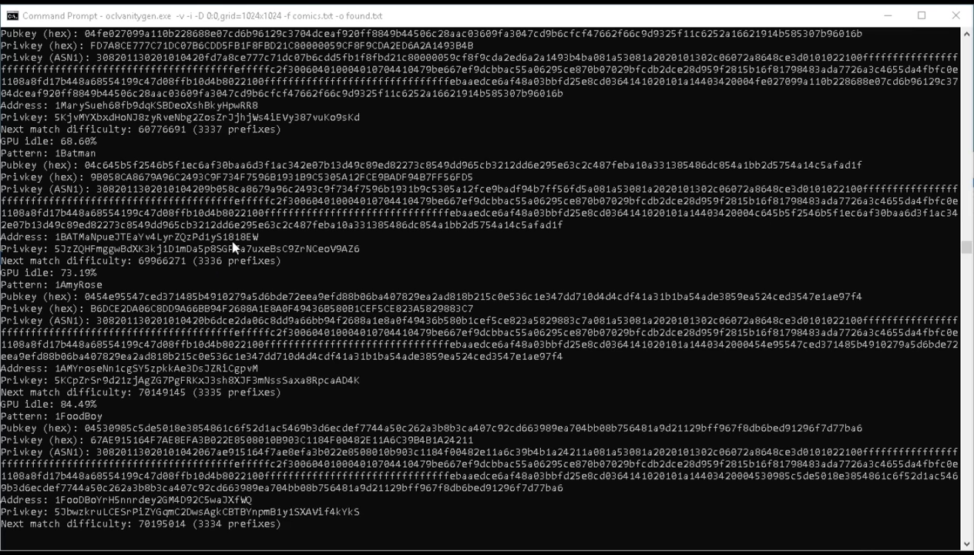
scroll(down, 3)
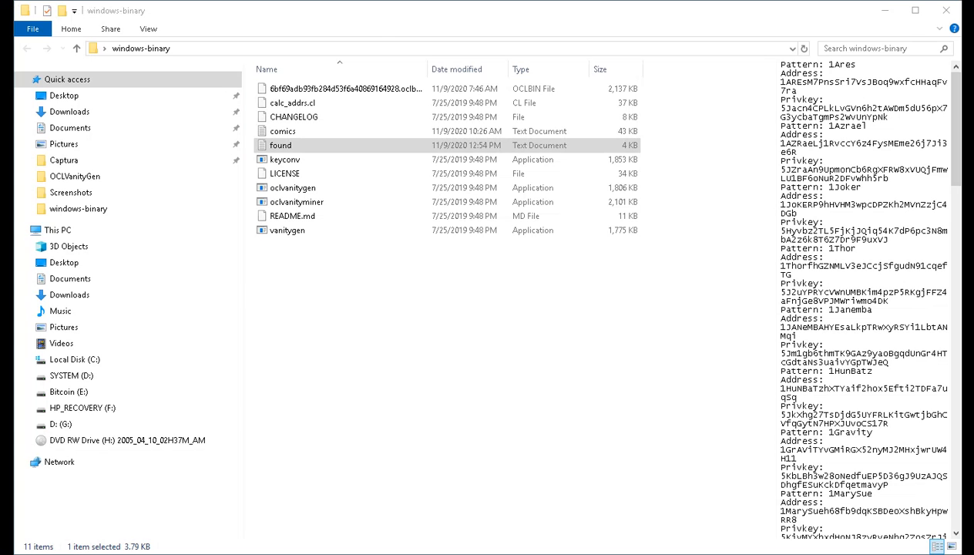
mouse_move(444, 32)
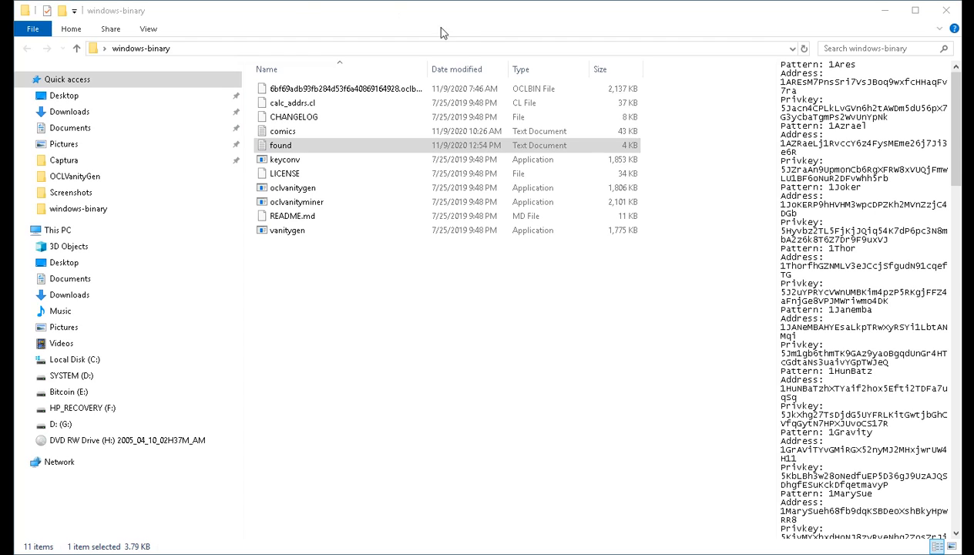
mouse_move(484, 46)
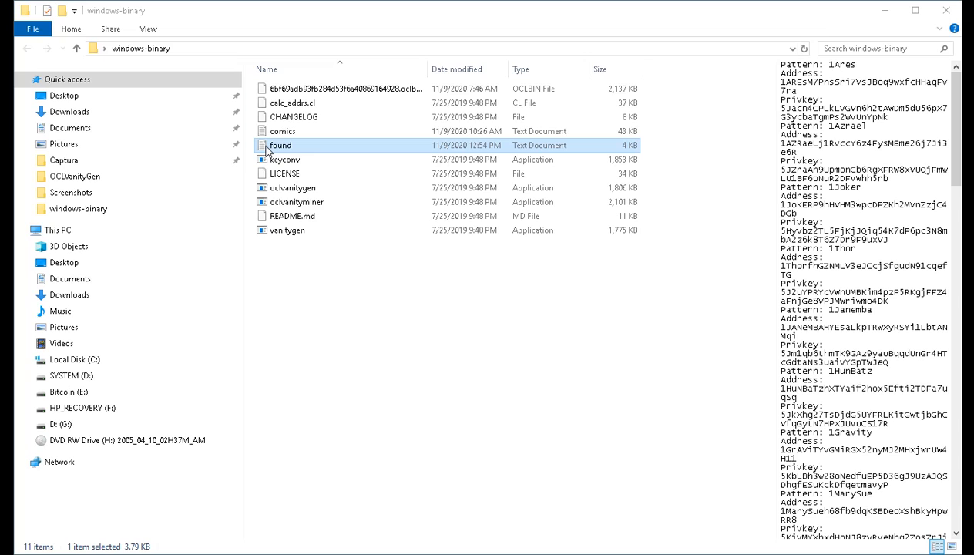
Step: Preview the found results file in windows-binary, then open it in Notepad
click(284, 131)
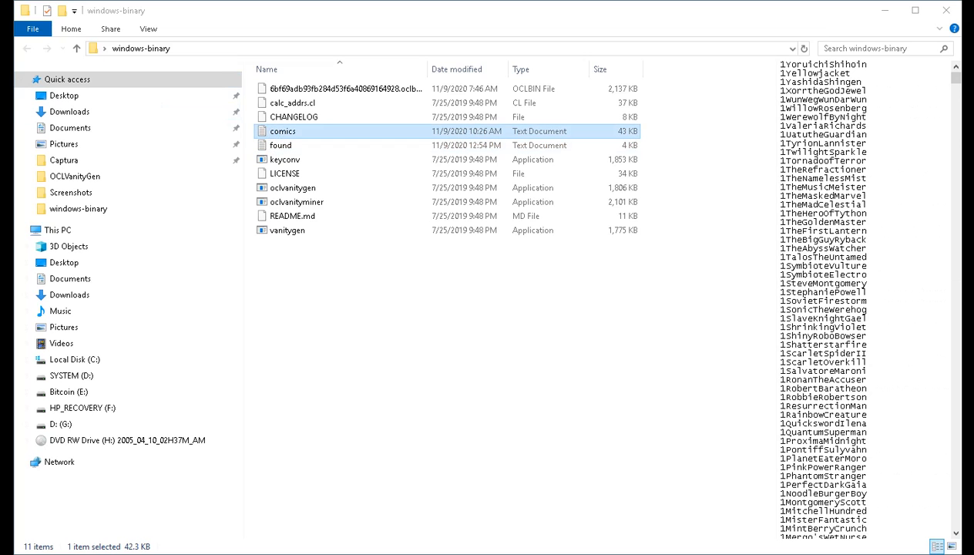
double_click(281, 145)
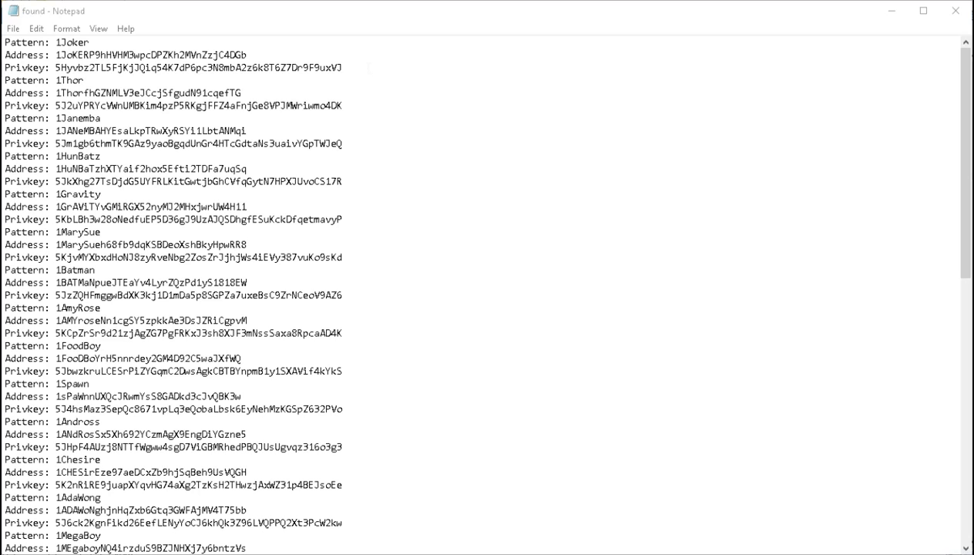
Step: Select the whole Joker address line in found.txt for copying
drag(5, 42, 346, 68)
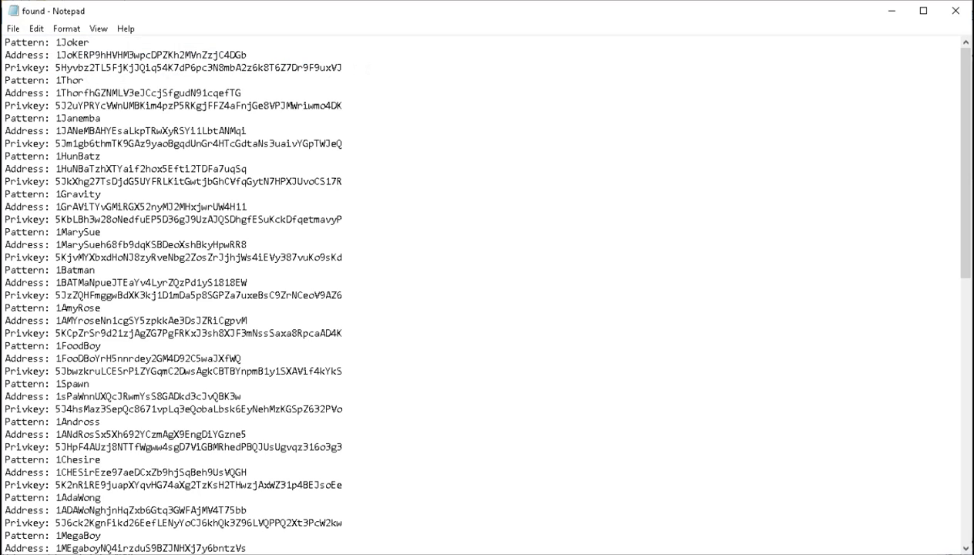
double_click(71, 55)
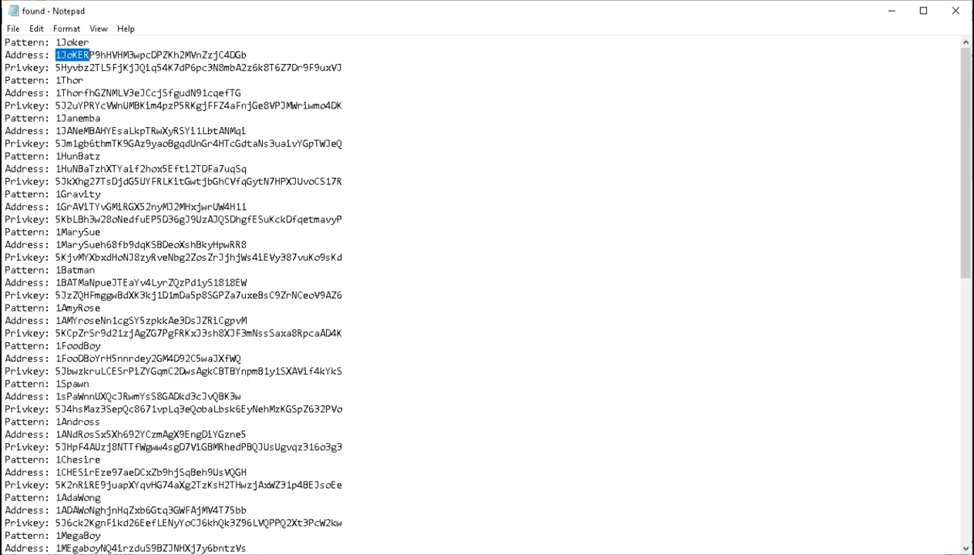
click(134, 68)
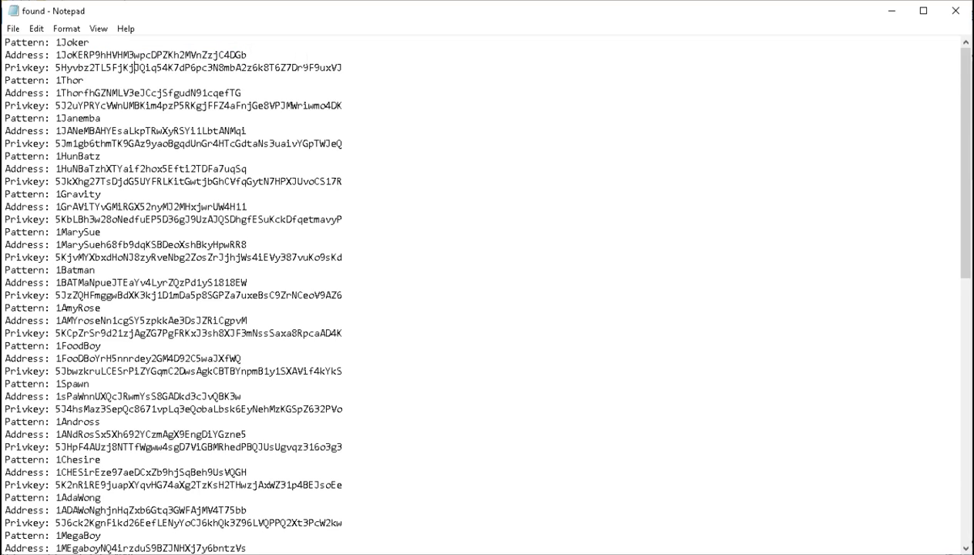
drag(7, 44, 342, 68)
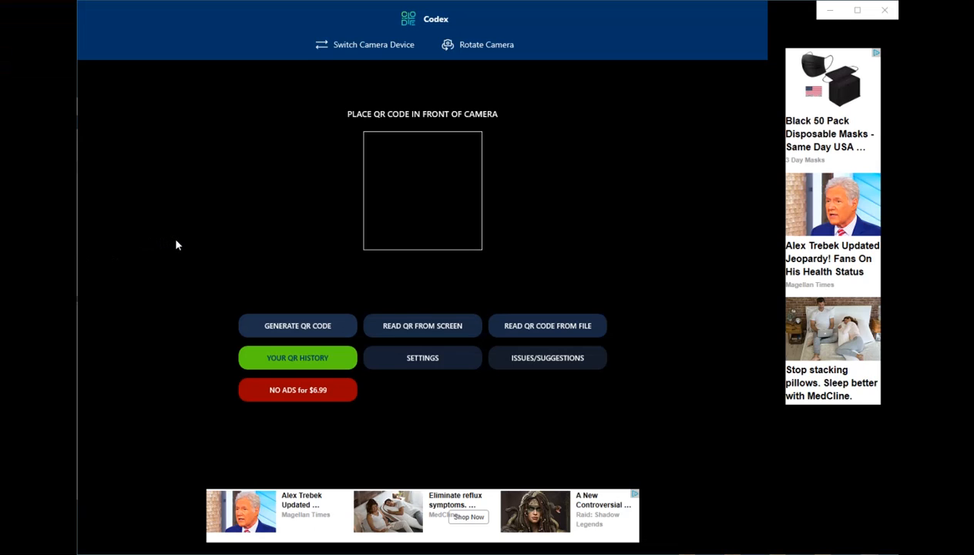
mouse_move(298, 325)
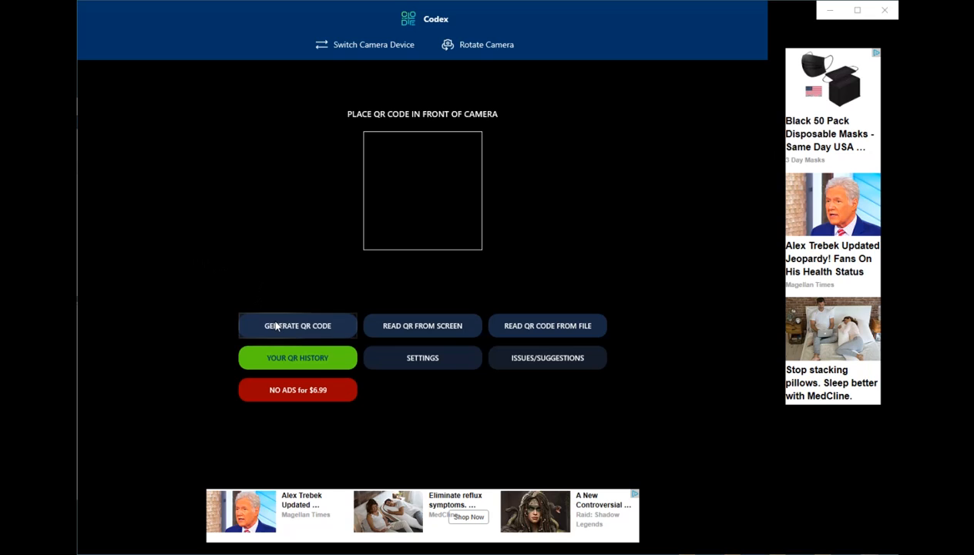
click(298, 326)
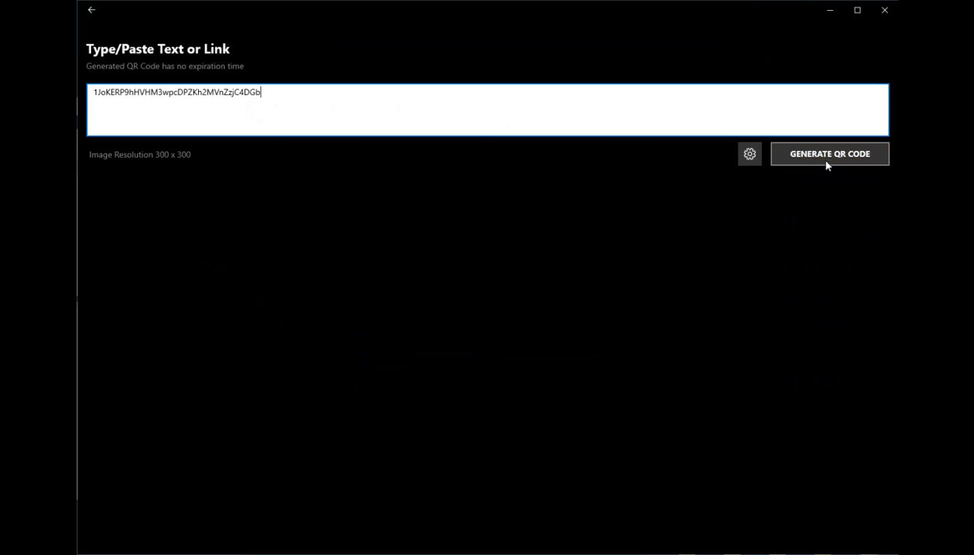
click(830, 154)
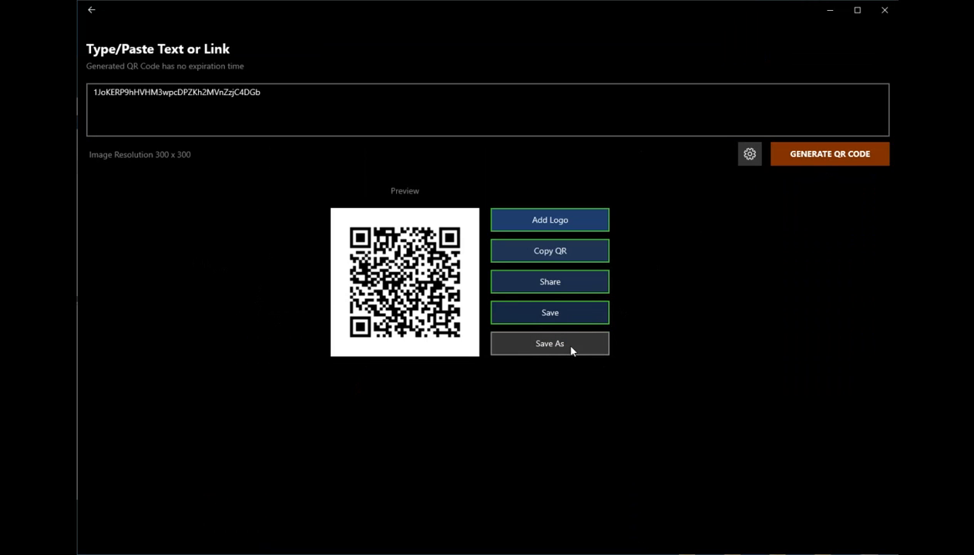
click(549, 342)
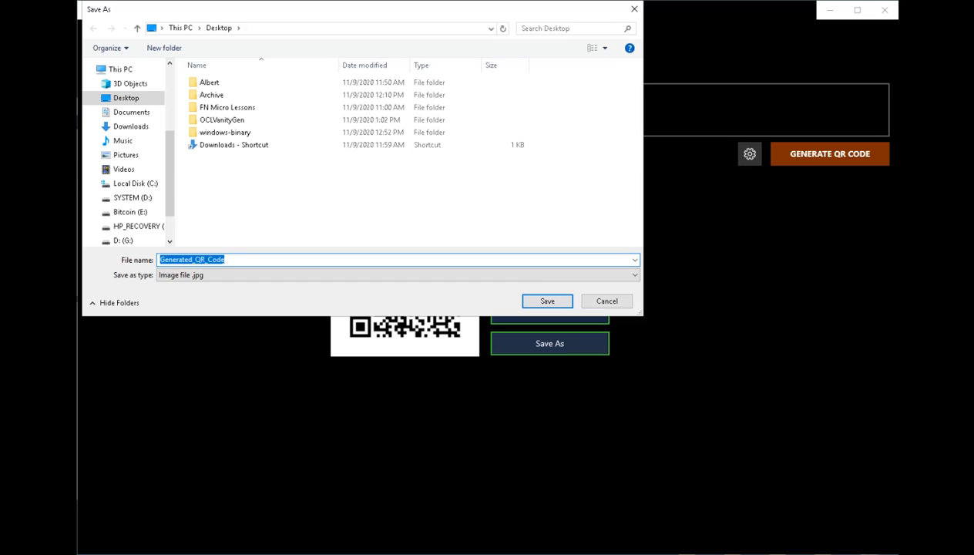
text(joker)
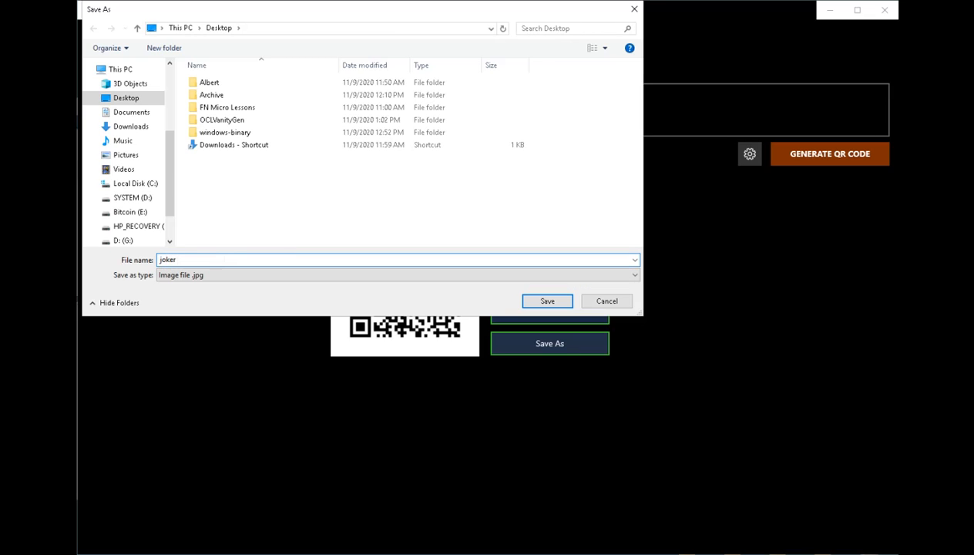
text(Public)
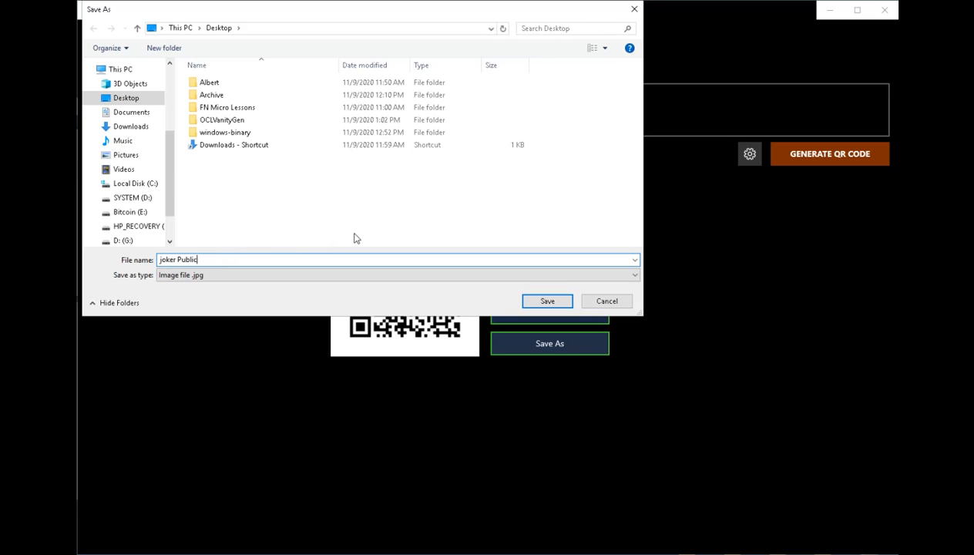
click(547, 301)
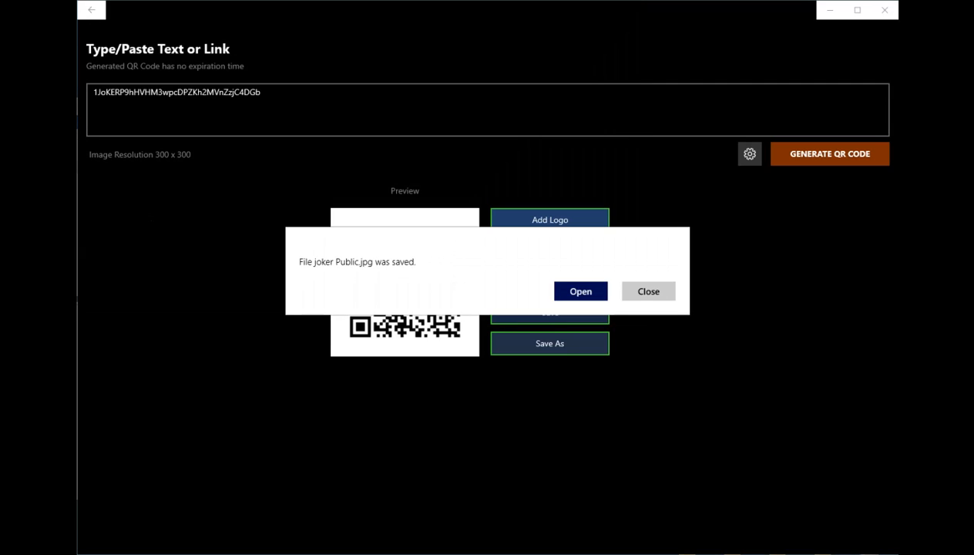
click(647, 290)
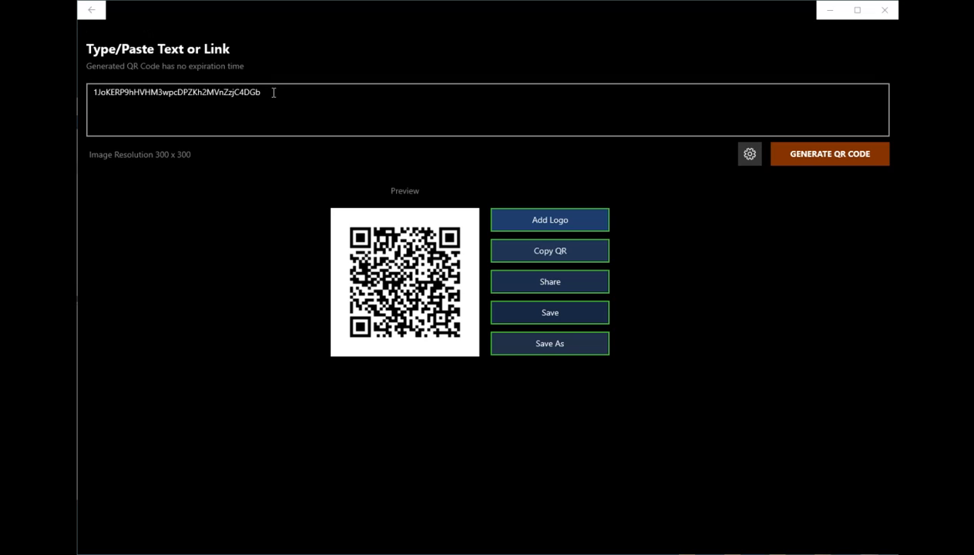
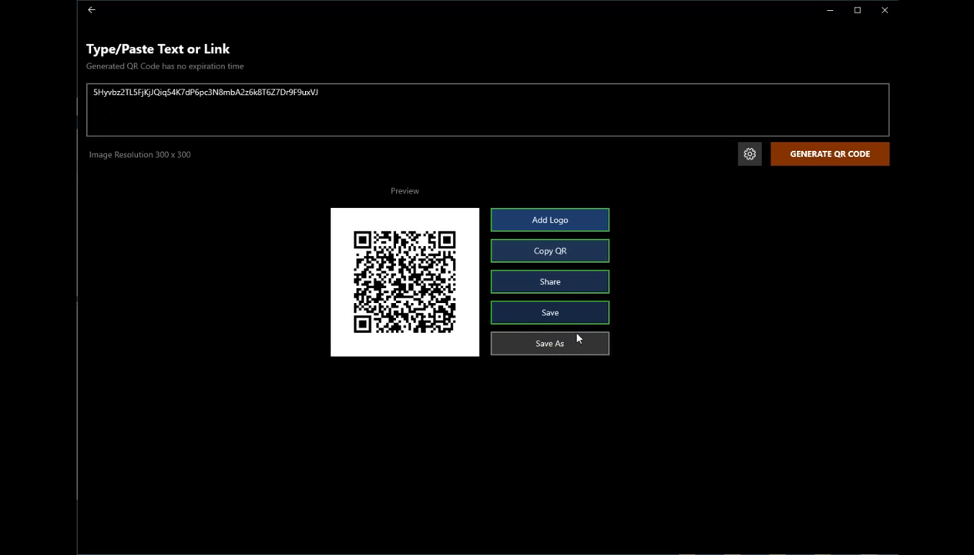
Step: Save the Joker private-key QR code to the Desktop as Joker Private.jpg
click(549, 342)
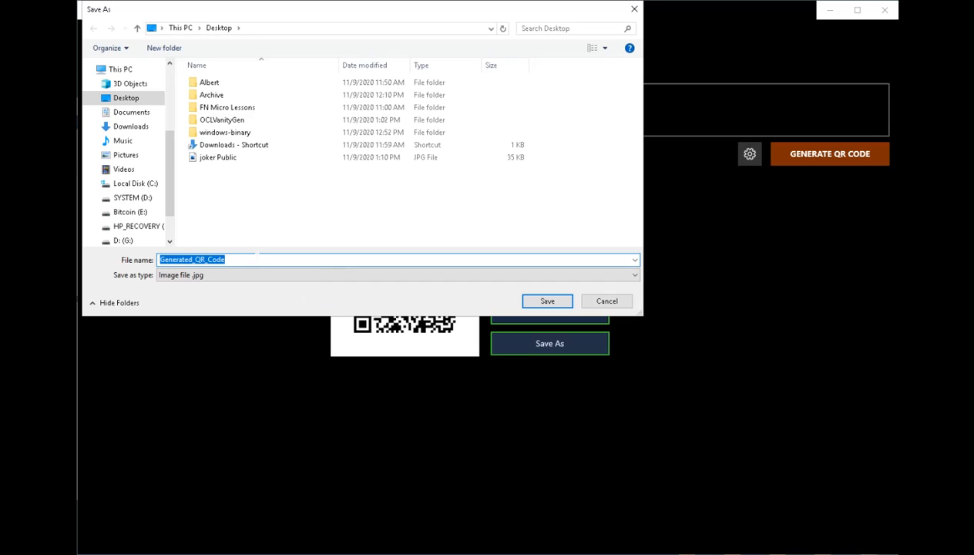
text(Joker)
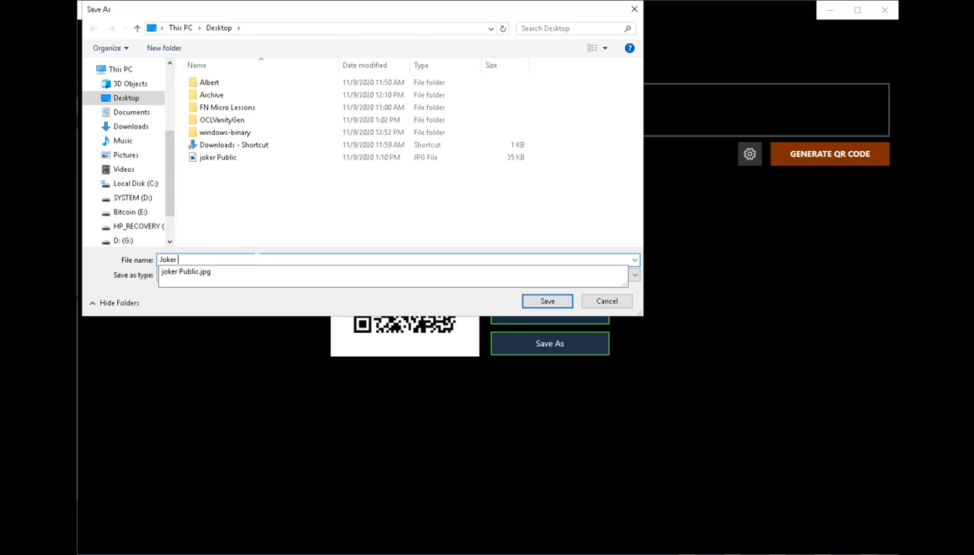
text(Joker Pr)
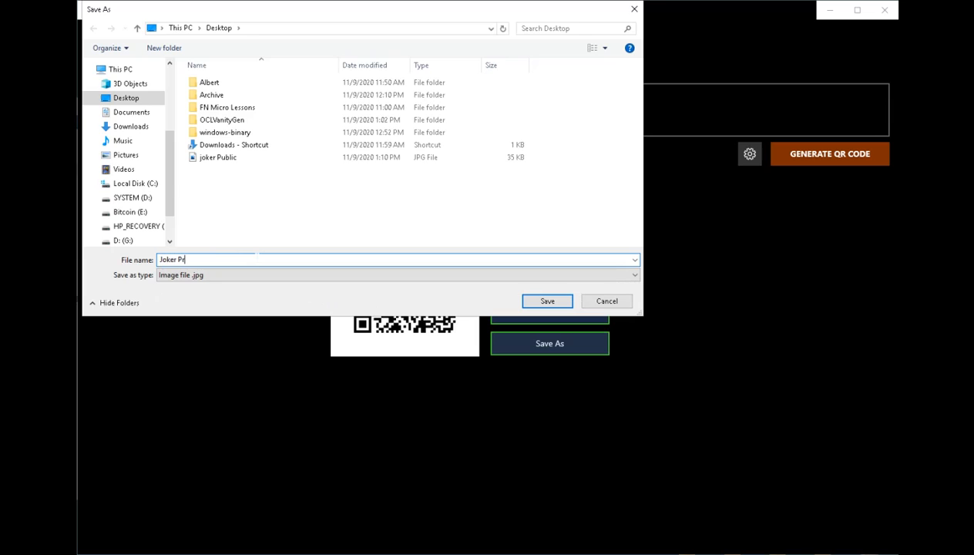
text(ivate)
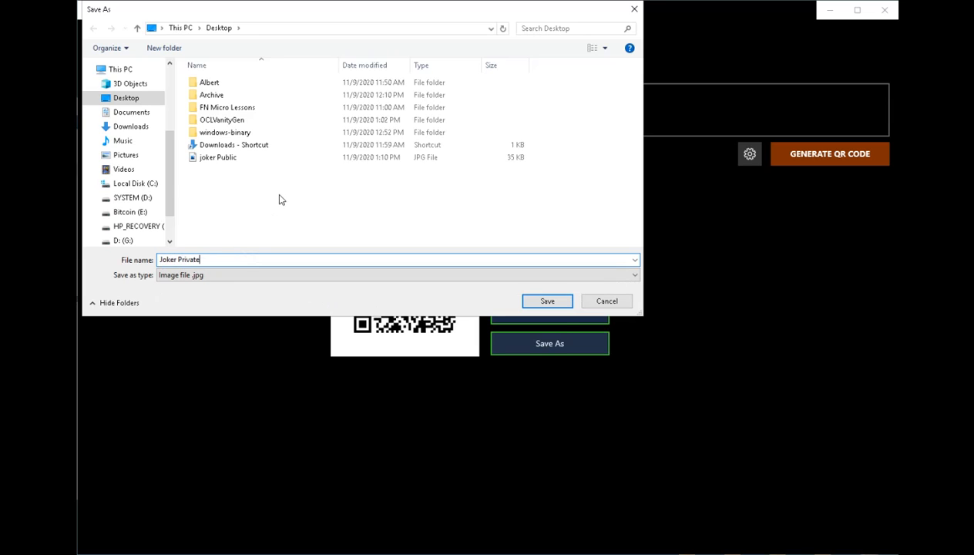
click(548, 301)
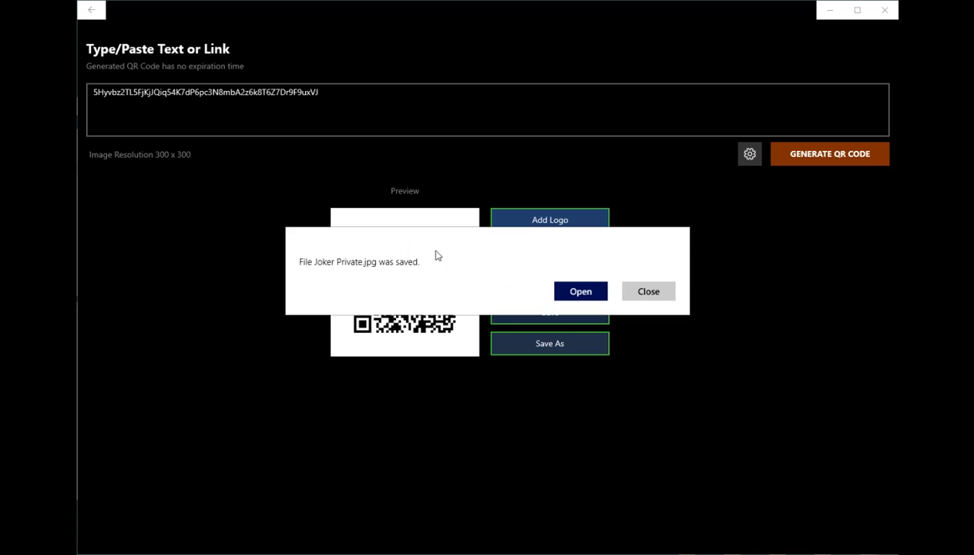
click(648, 290)
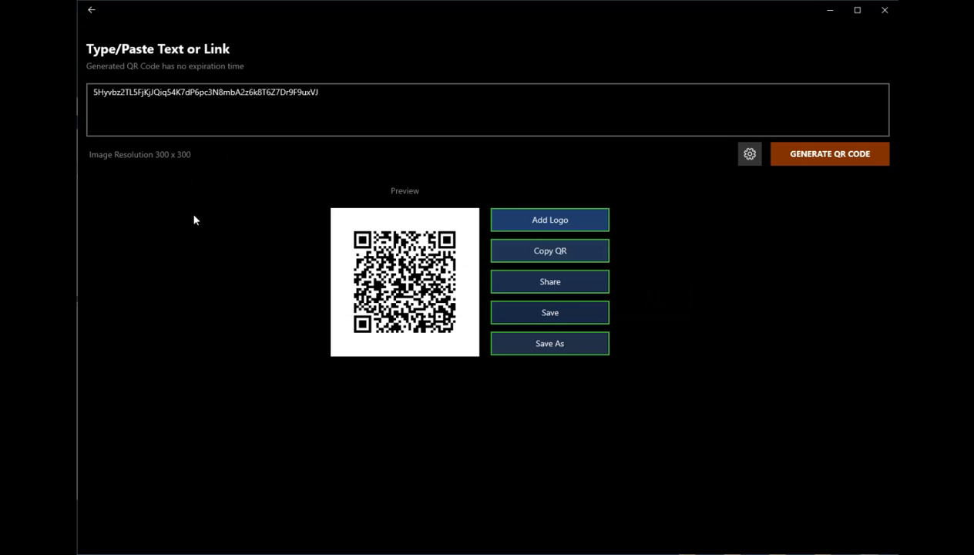
mouse_move(185, 219)
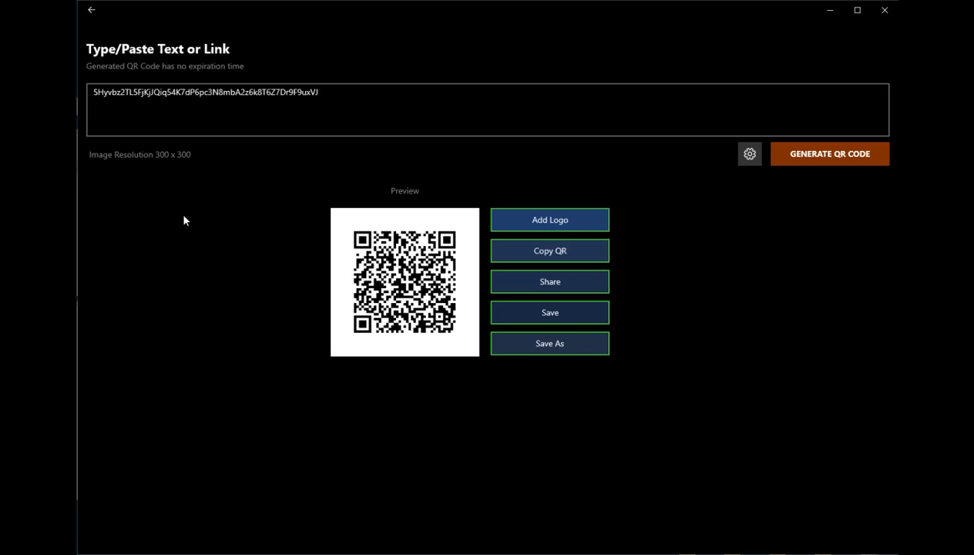
mouse_move(188, 203)
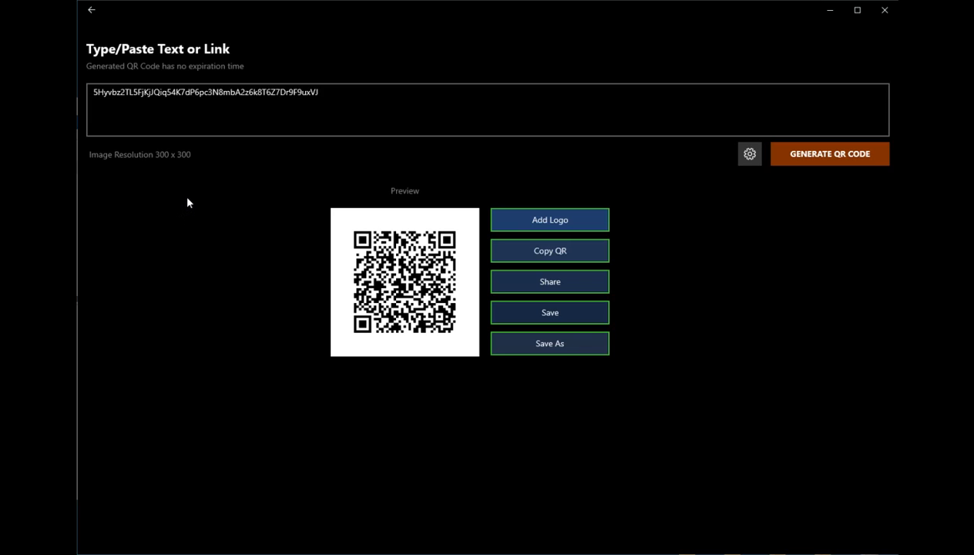